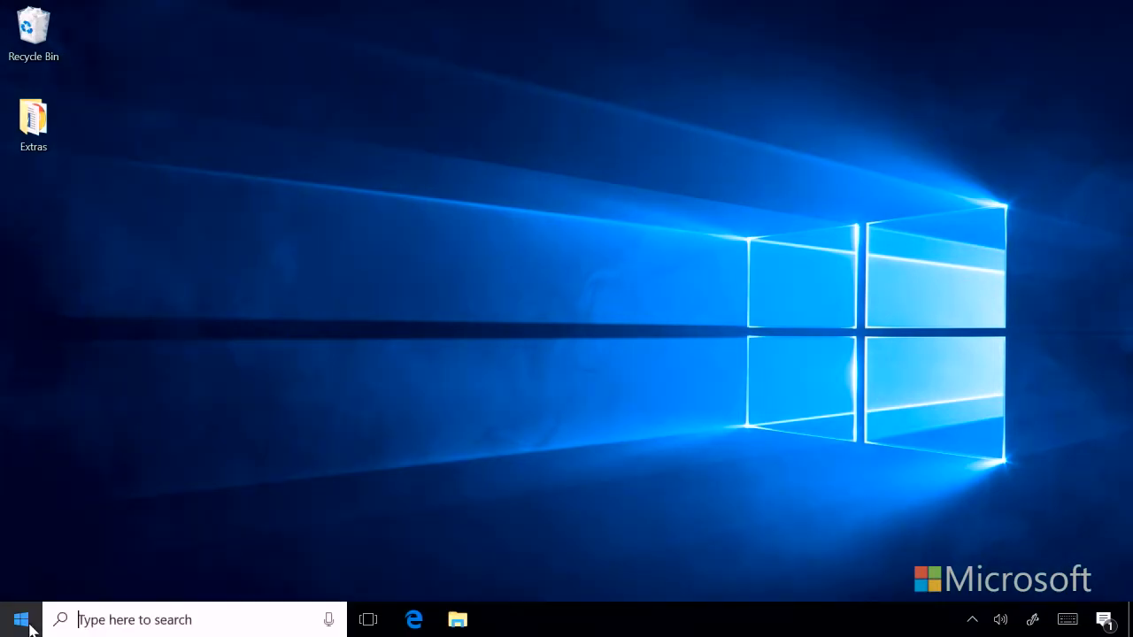
Step: Open the Start menu and scroll the app list down to the T–W entries
click(20, 619)
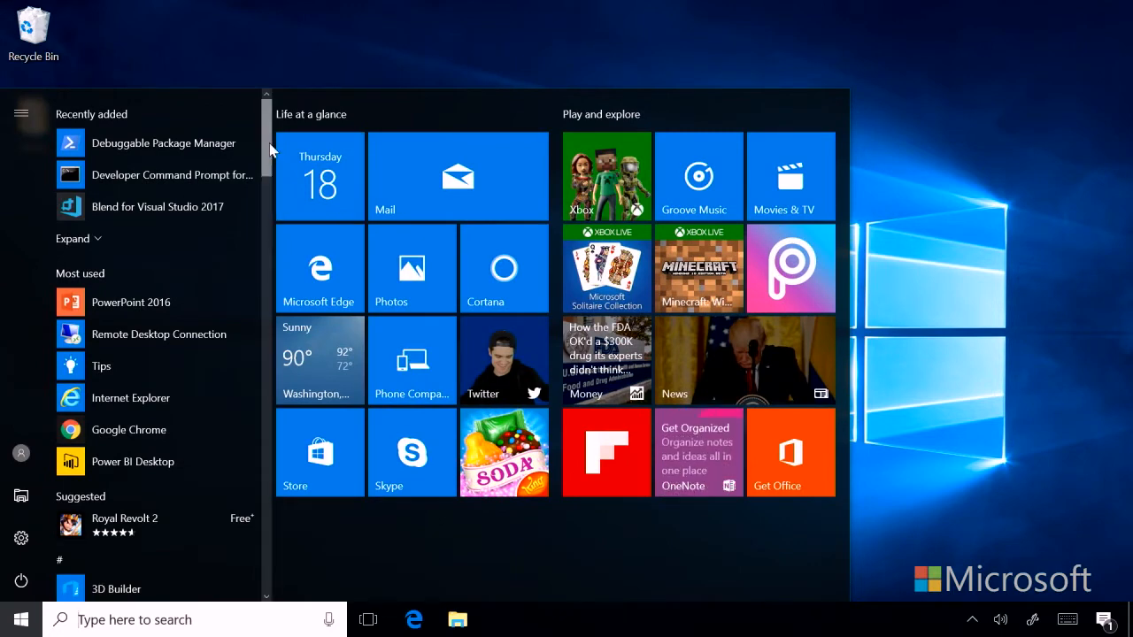
scroll(down, 3)
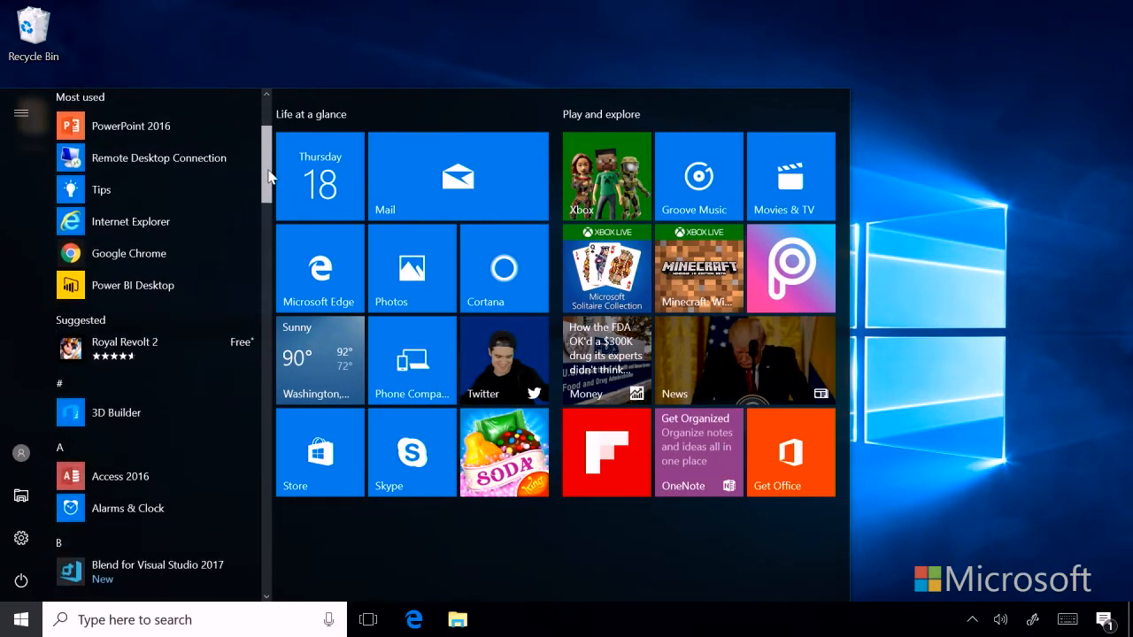
scroll(down, 3)
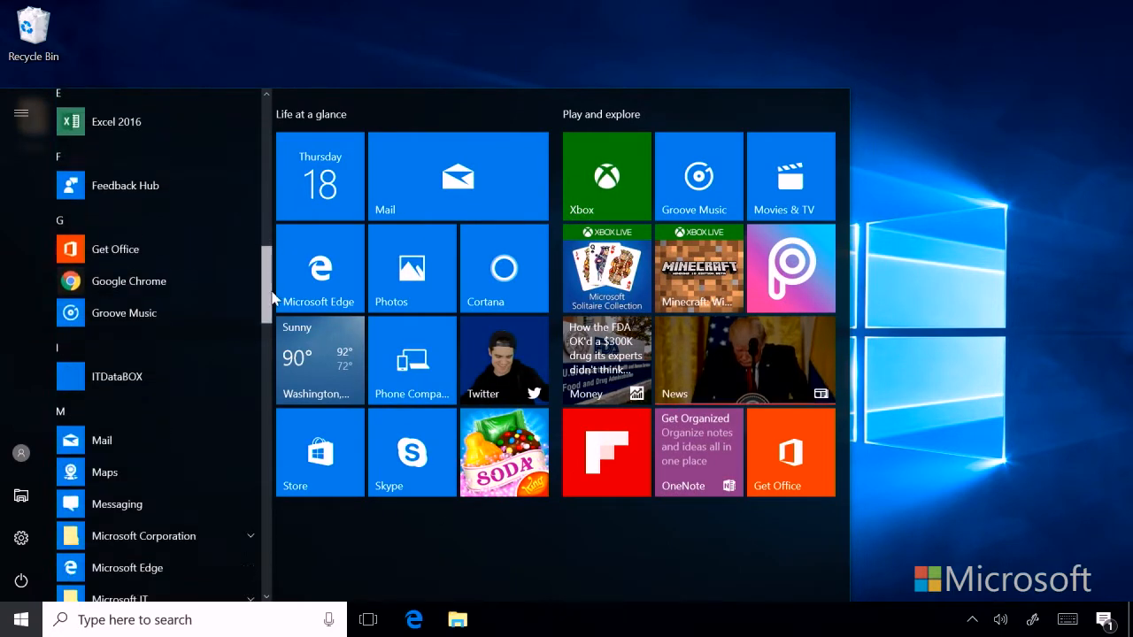
scroll(down, 3)
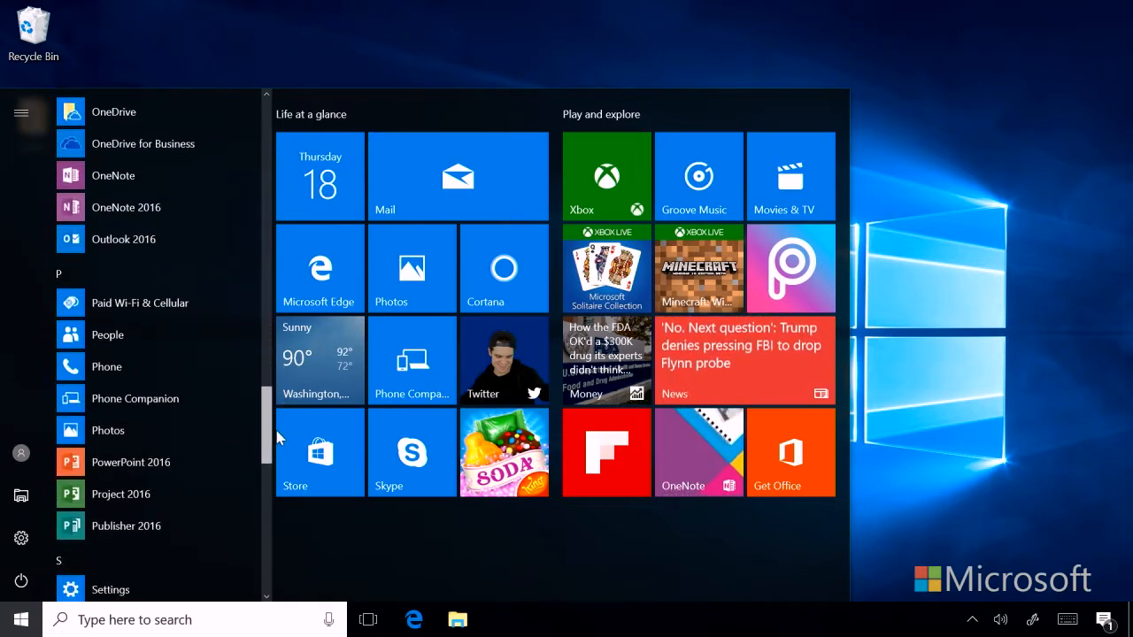
scroll(down, 3)
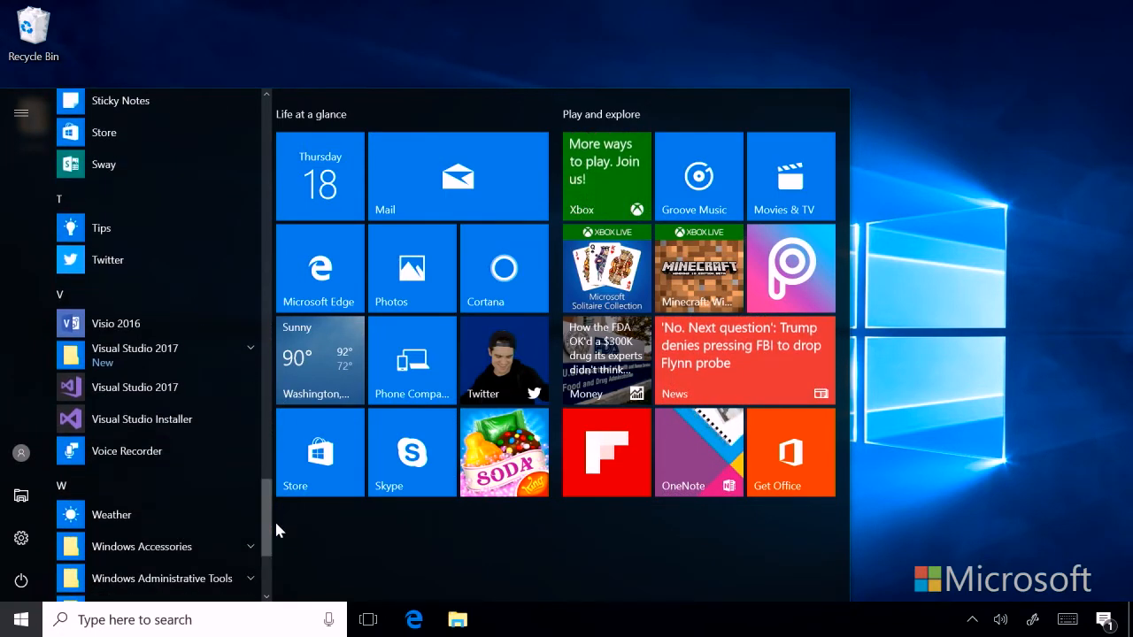
mouse_move(137, 393)
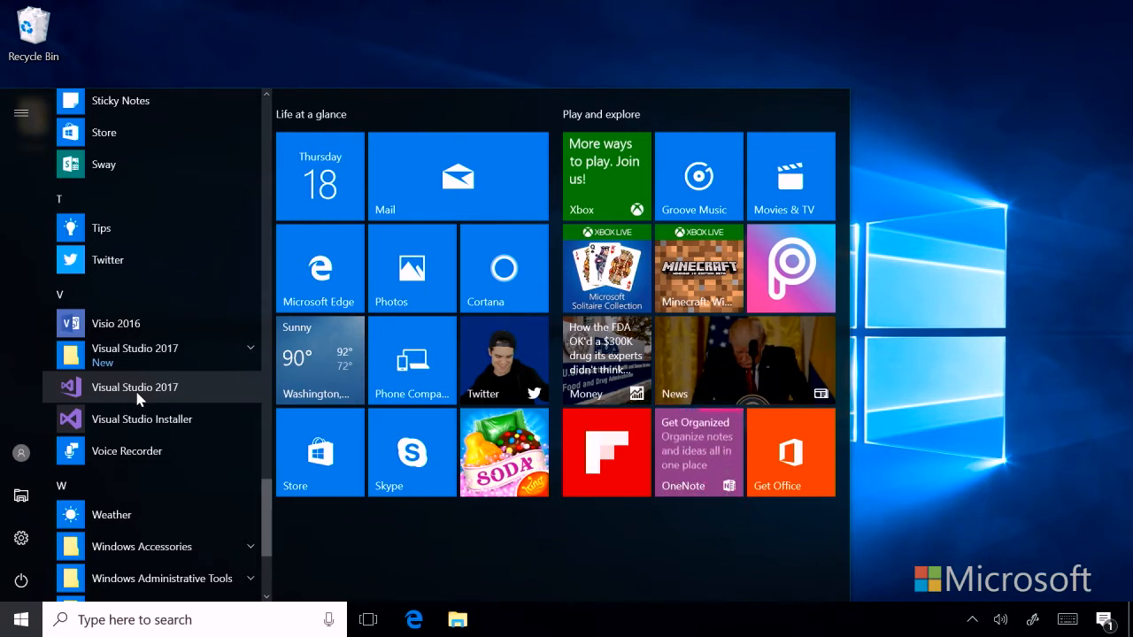
mouse_move(142, 419)
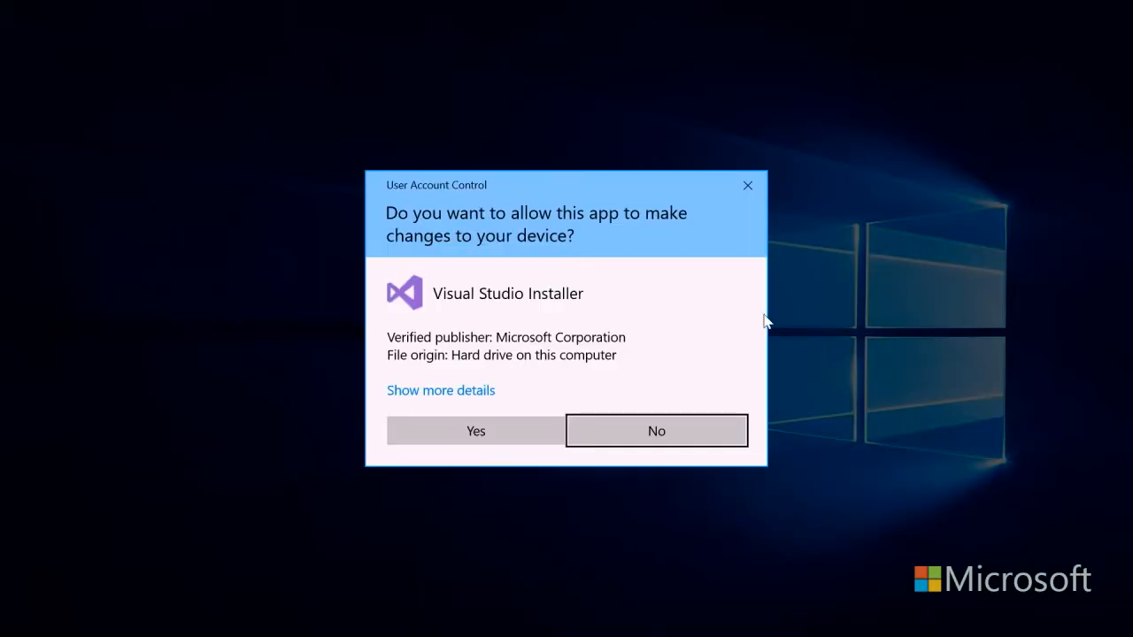
mouse_move(649, 298)
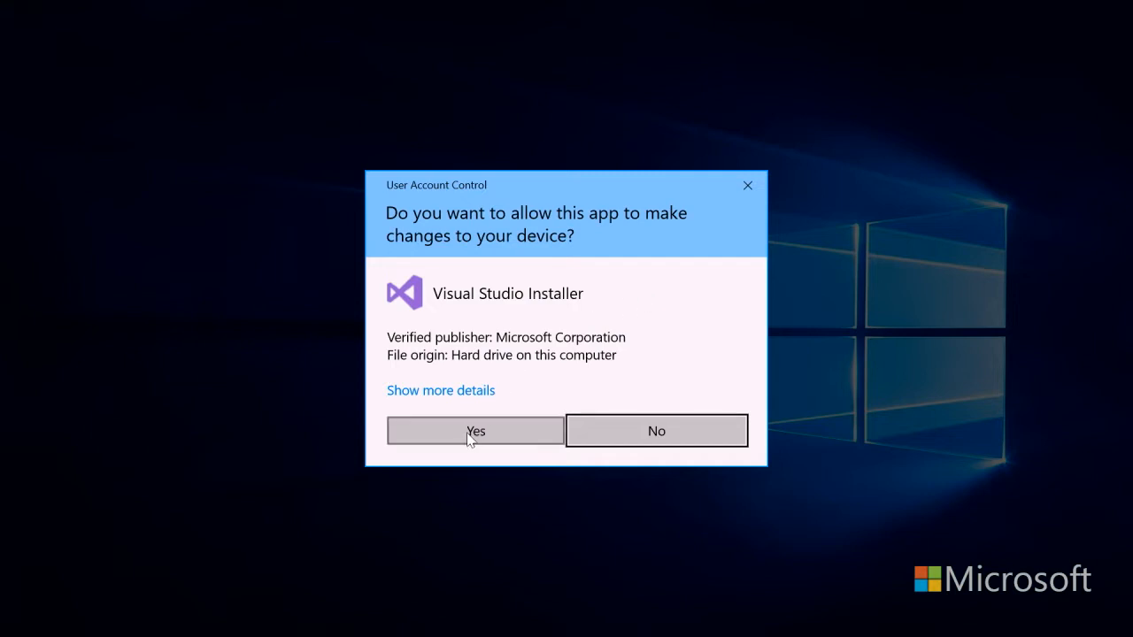
Step: Approve the User Account Control prompt so Visual Studio Installer opens
click(475, 431)
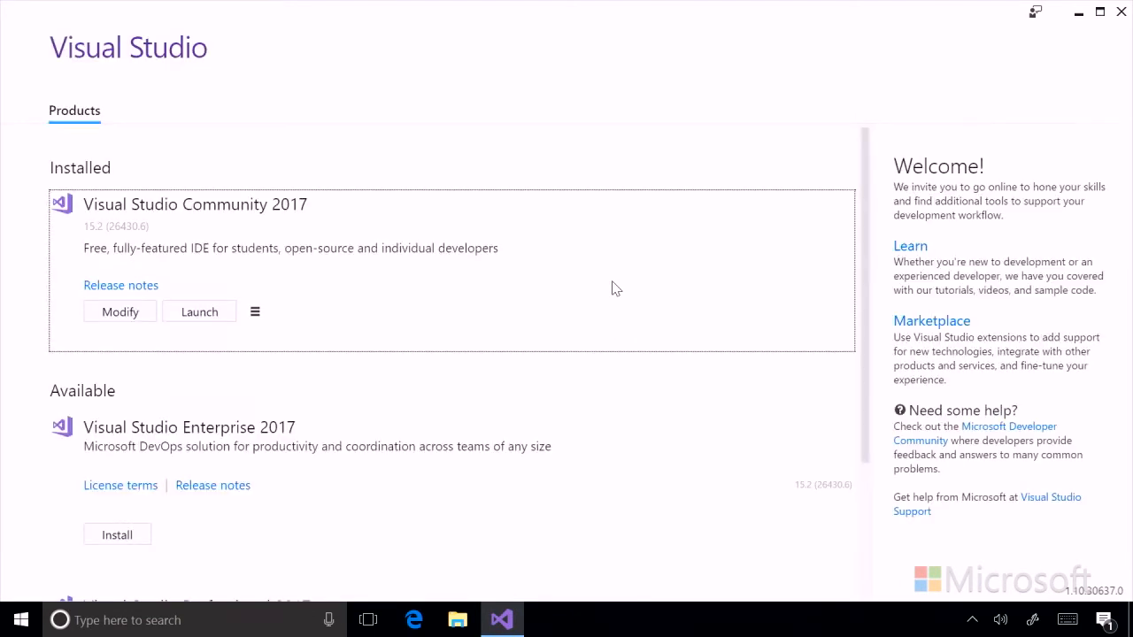
mouse_move(620, 276)
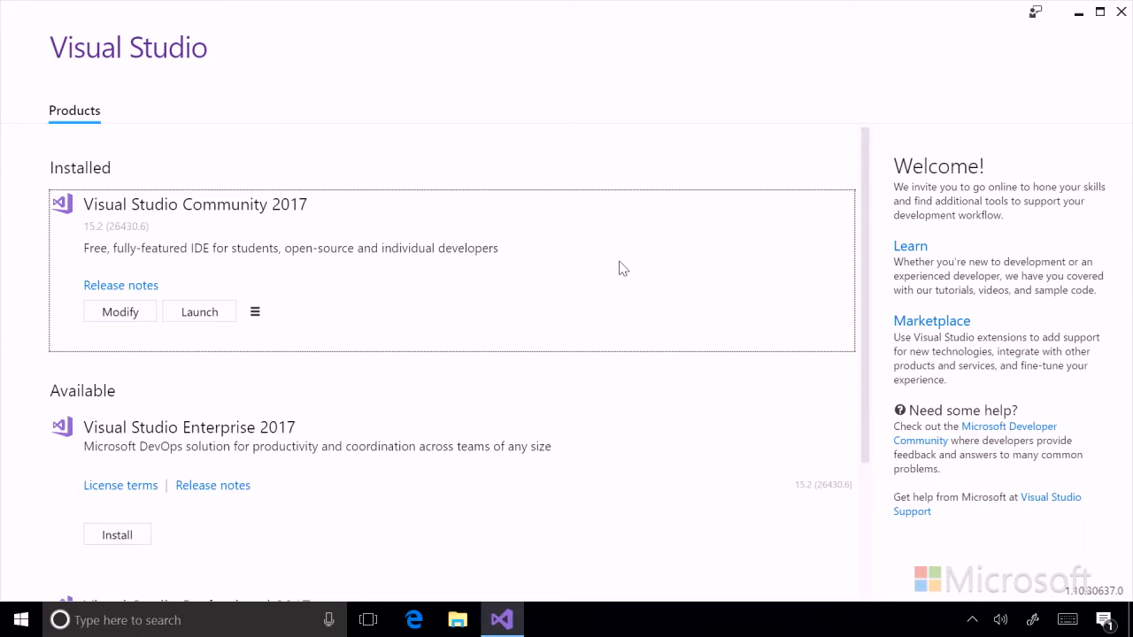
mouse_move(119, 312)
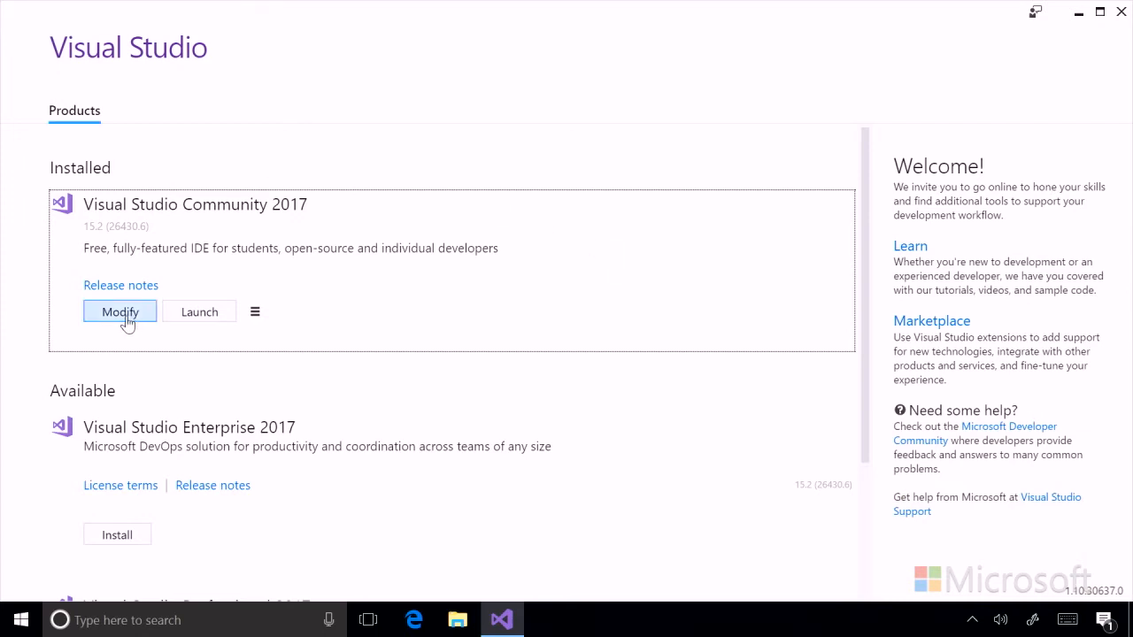
Step: Modify Visual Studio Community 2017 to reach its workloads screen
click(119, 311)
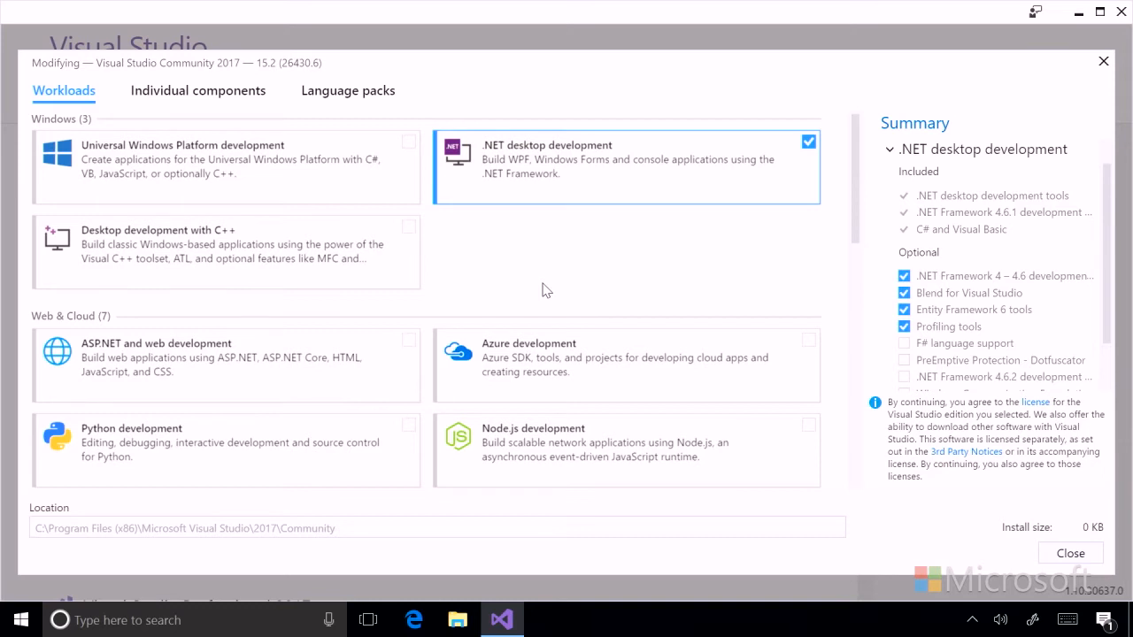
mouse_move(623, 179)
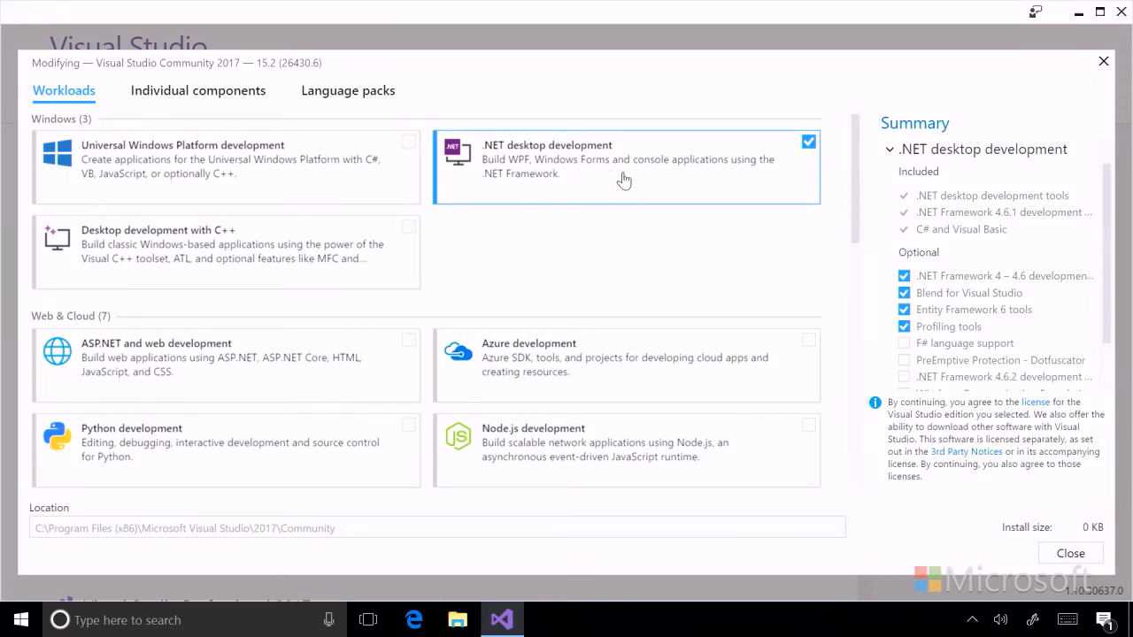
mouse_move(641, 284)
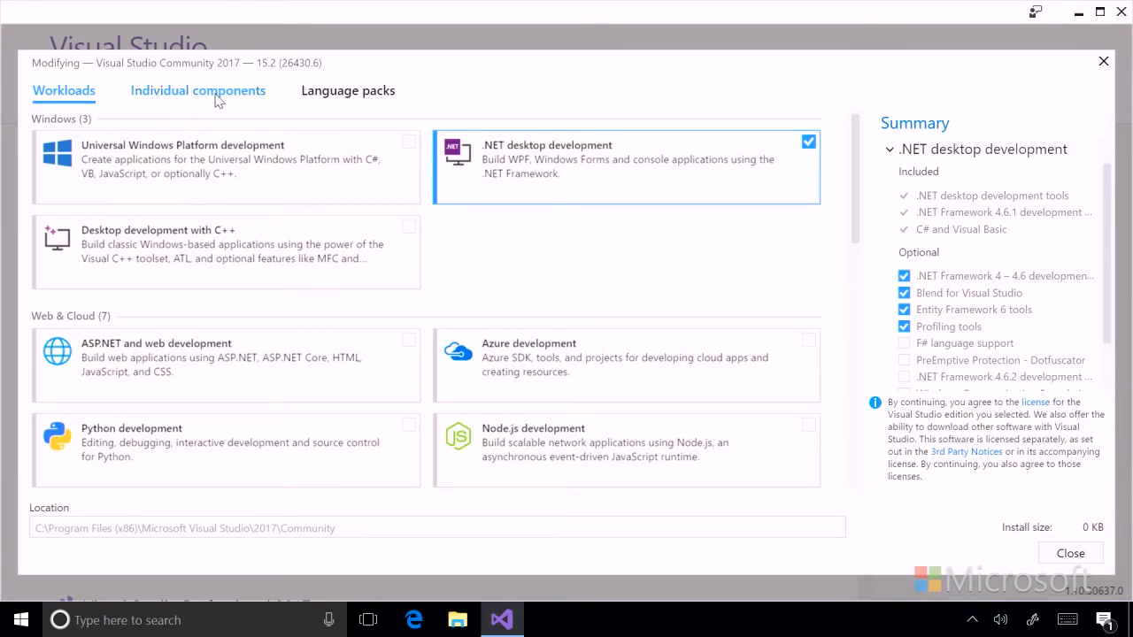
Step: Show Individual components and scroll down to Code tools and compilers
click(197, 90)
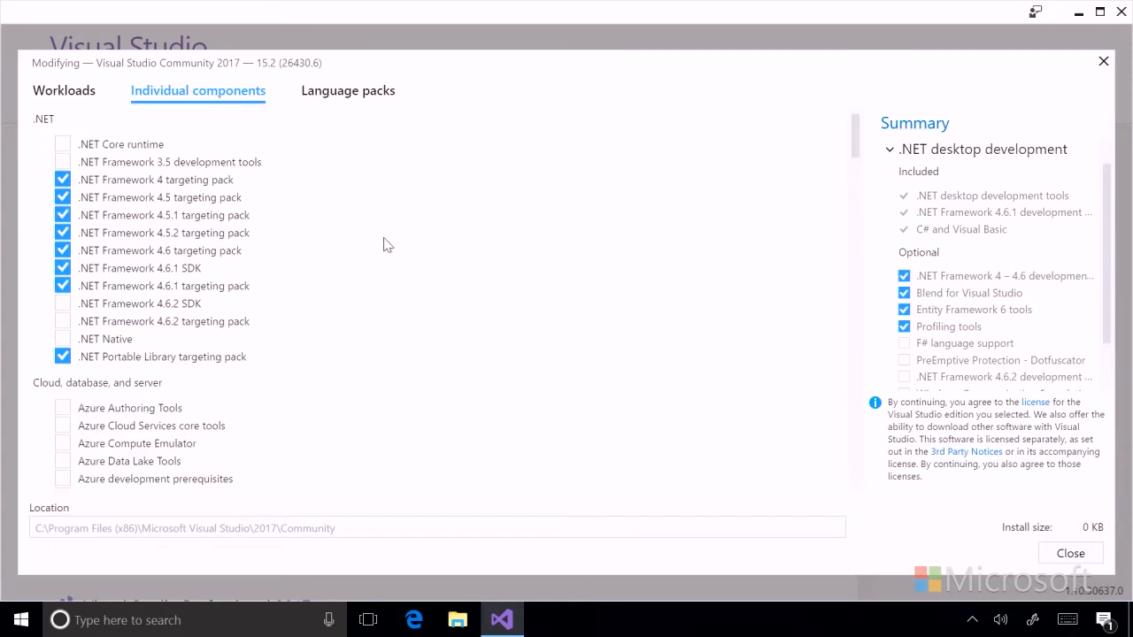
mouse_move(410, 272)
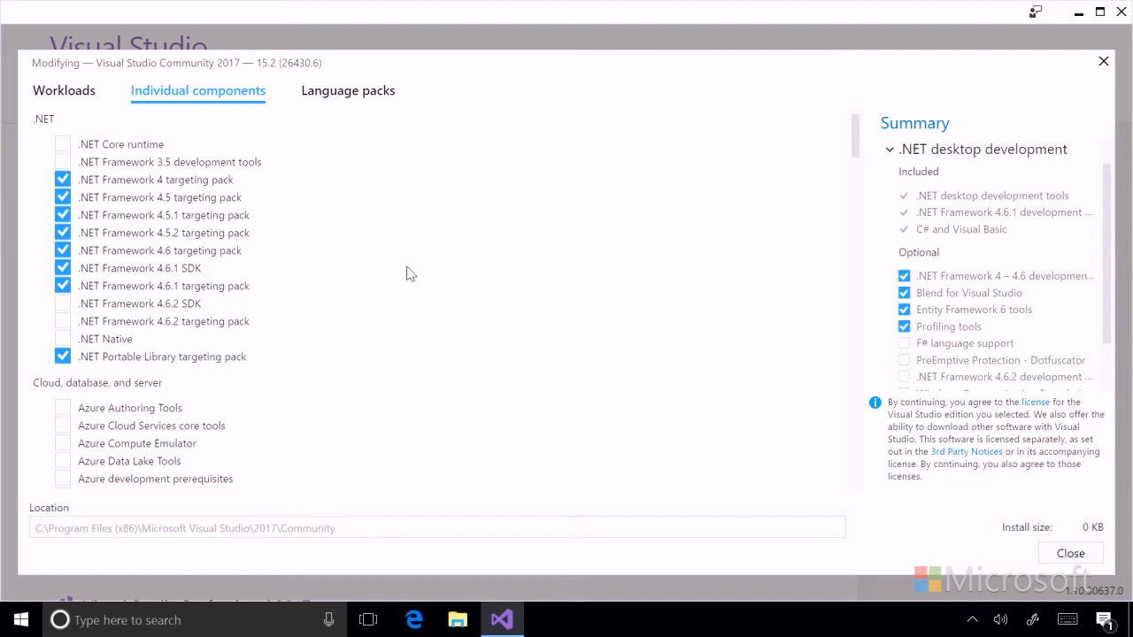
mouse_move(906, 164)
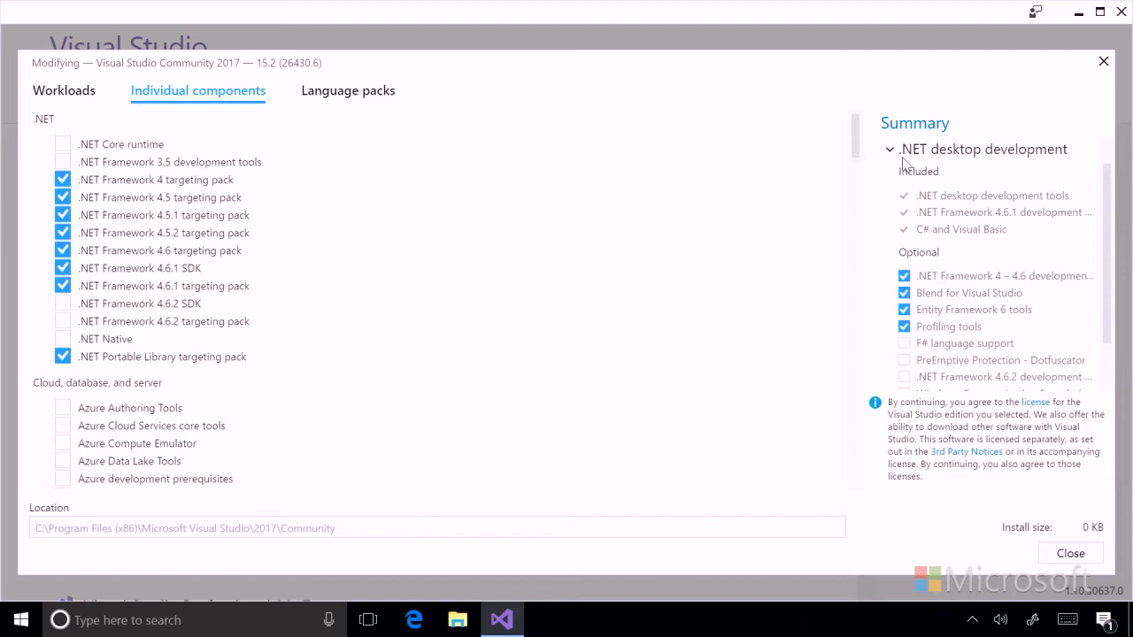
scroll(down, 3)
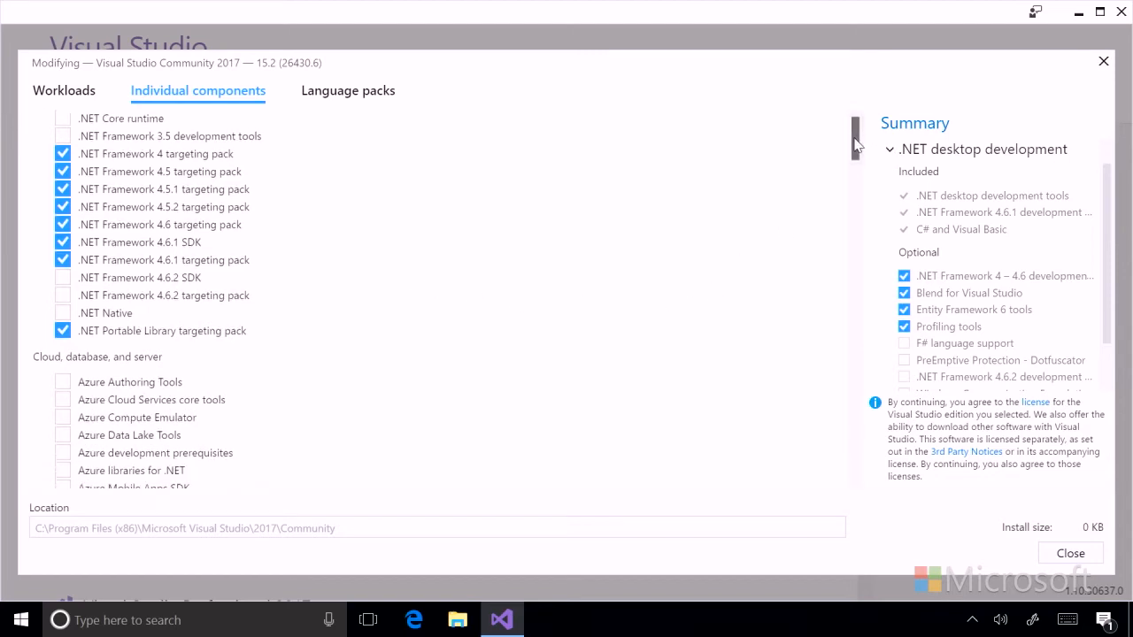
scroll(down, 3)
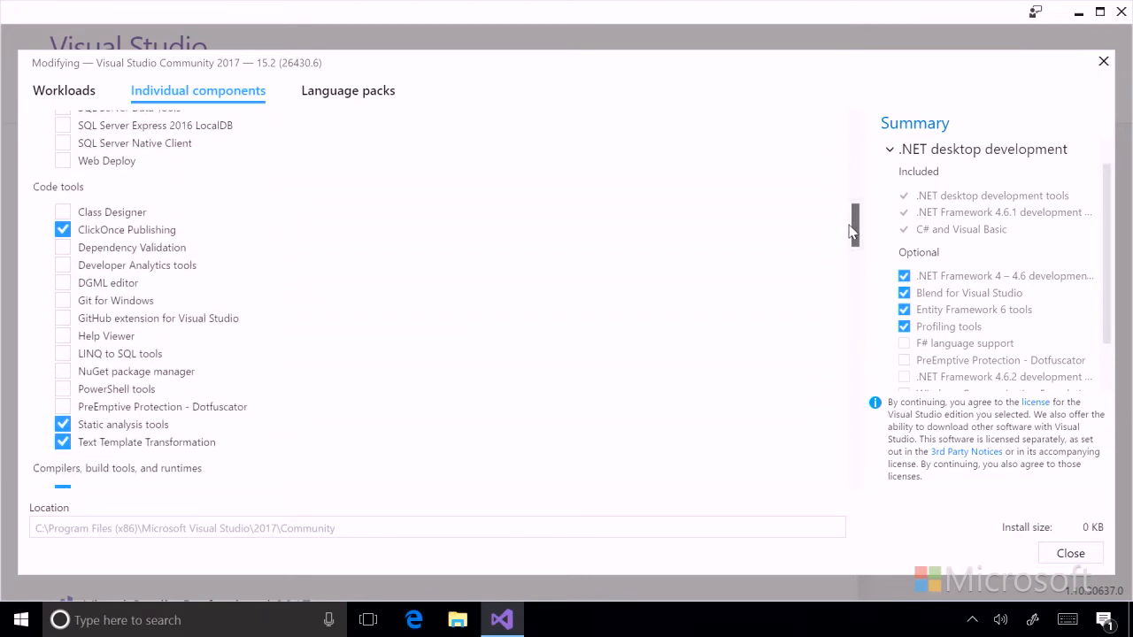
scroll(down, 3)
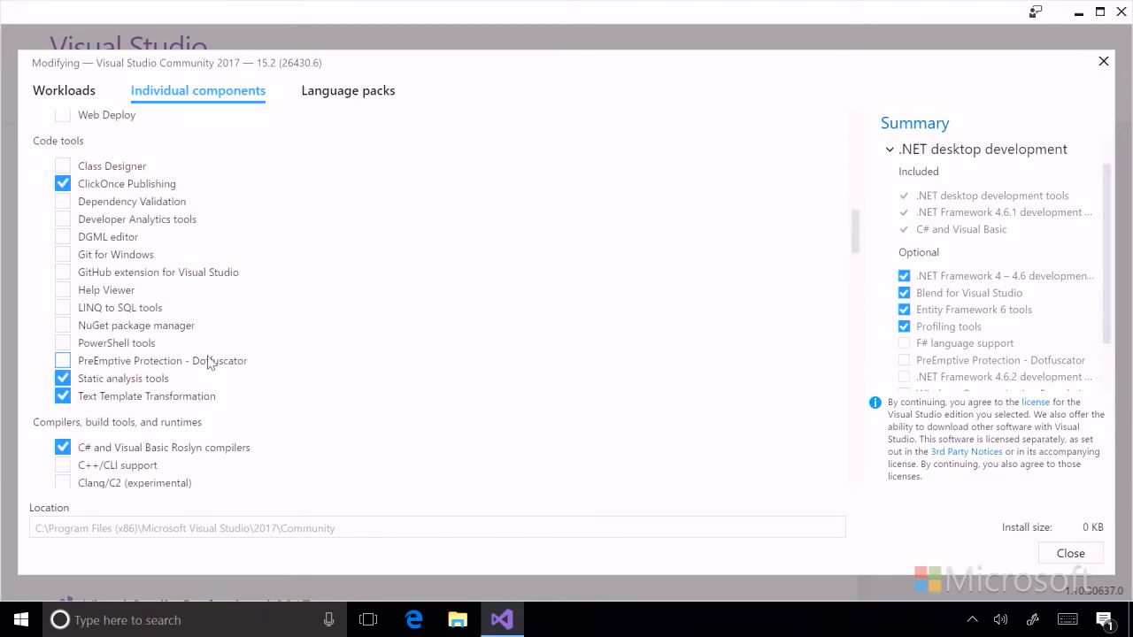
mouse_move(63, 289)
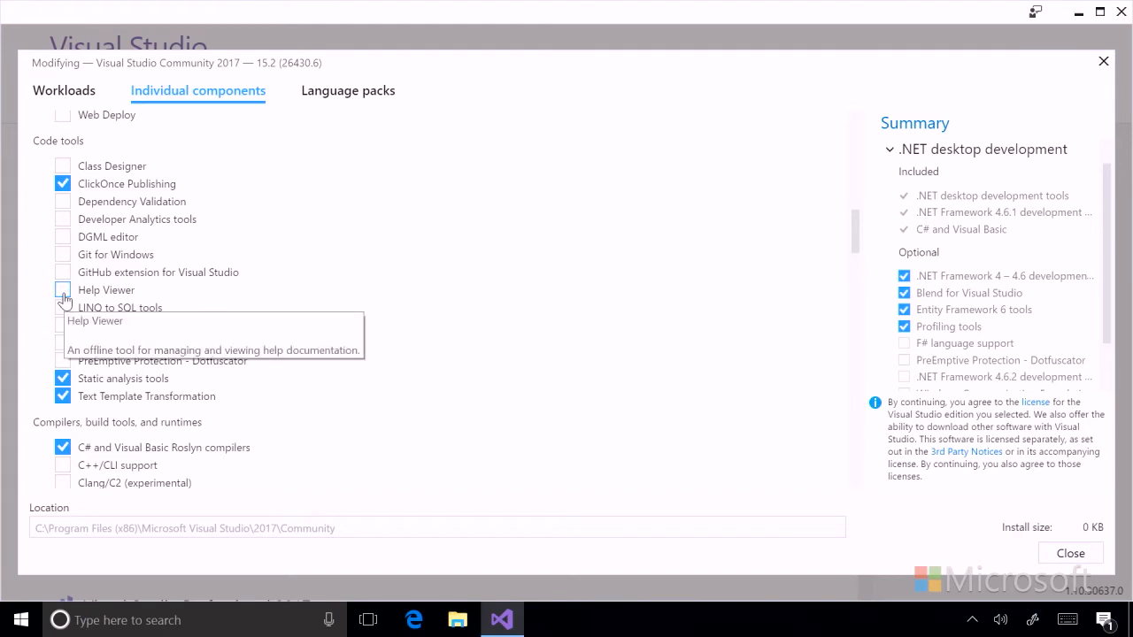
Step: Tick Help Viewer under Code tools, adding 17 MB to the modification
click(62, 290)
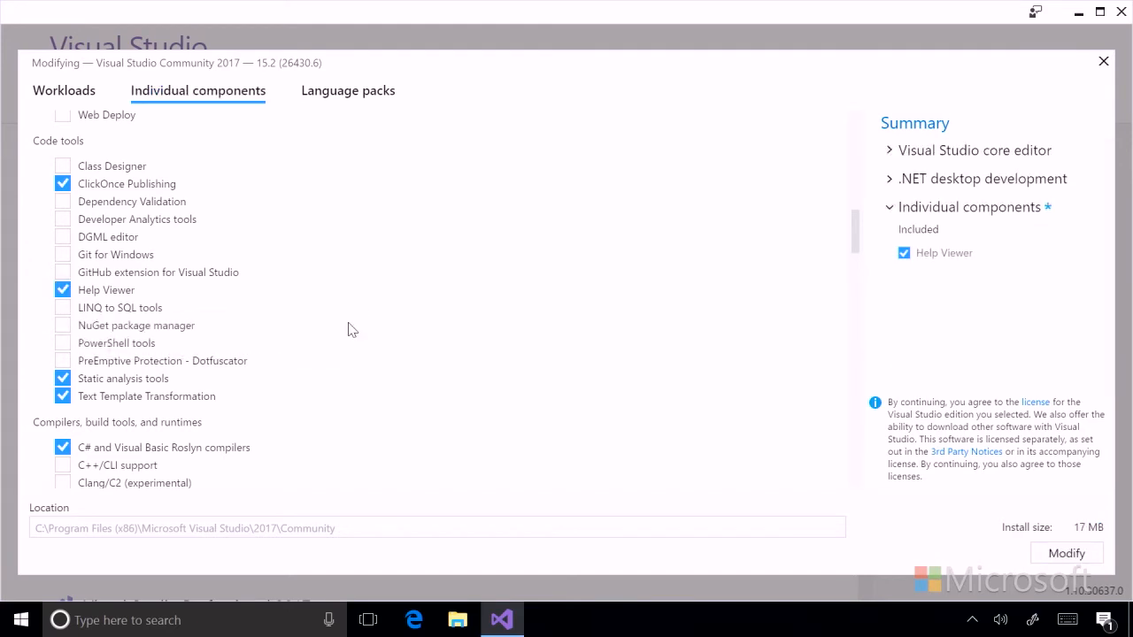
mouse_move(1040, 520)
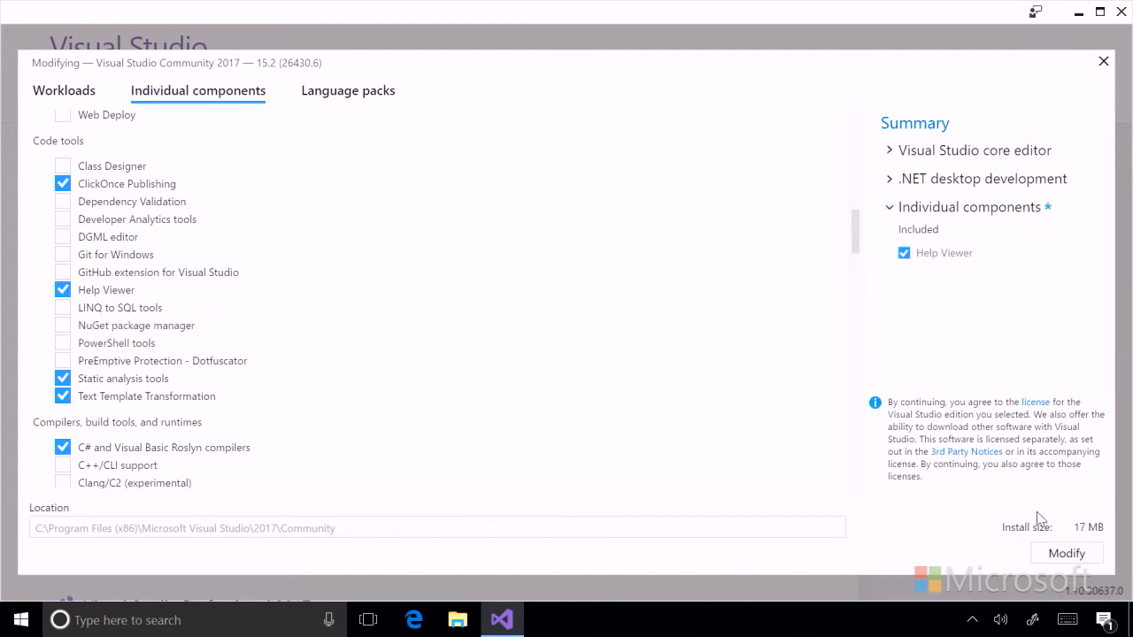
mouse_move(1114, 531)
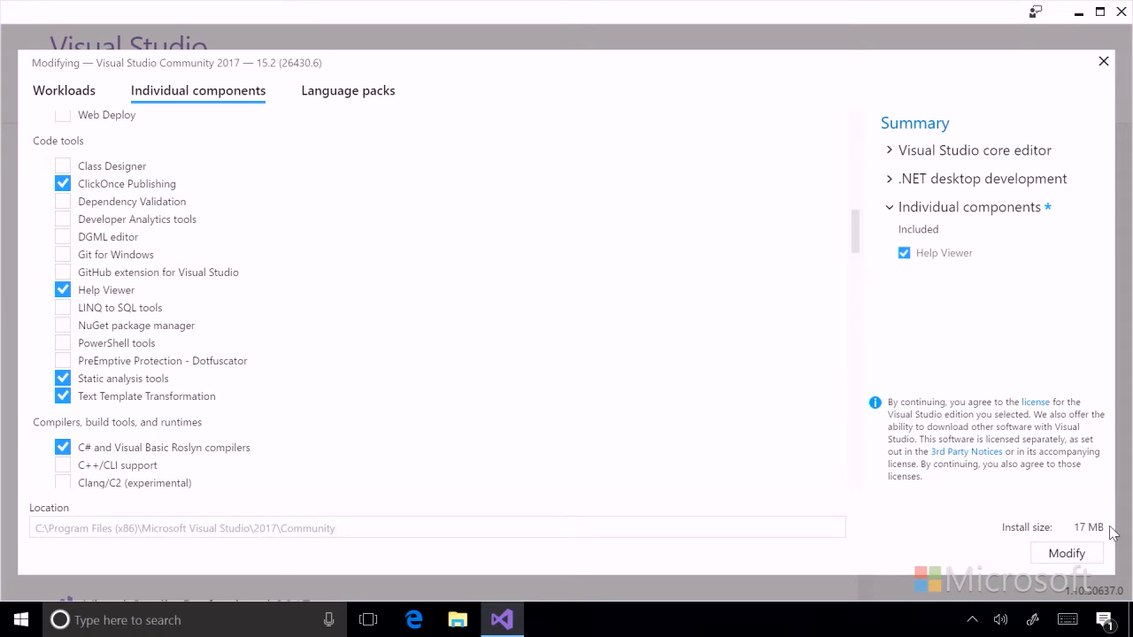
mouse_move(754, 457)
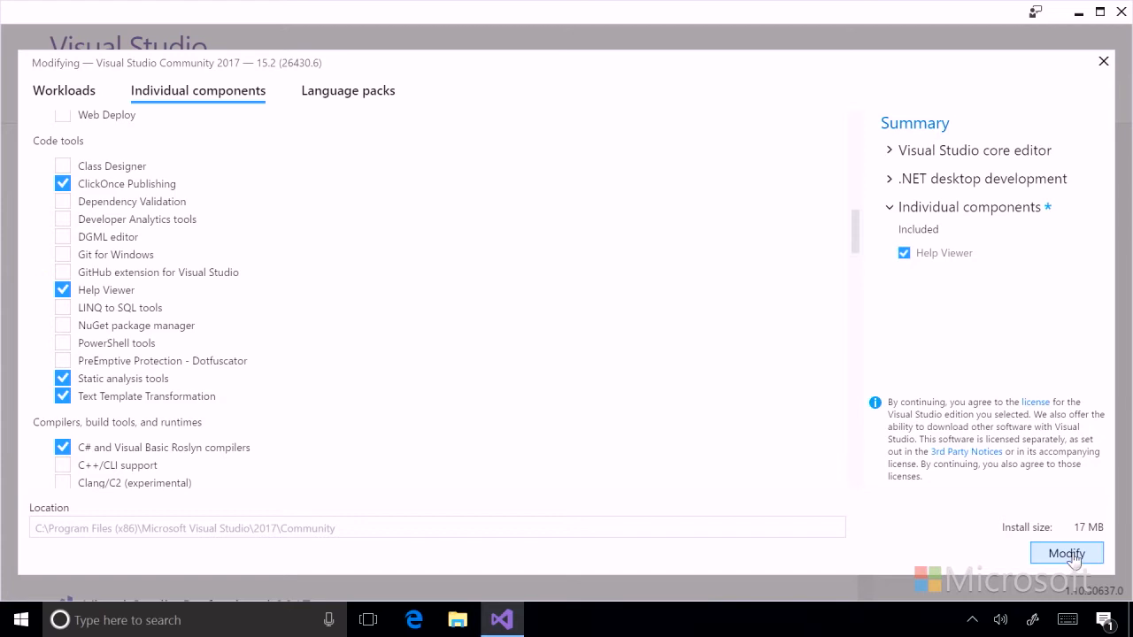
mouse_move(218, 106)
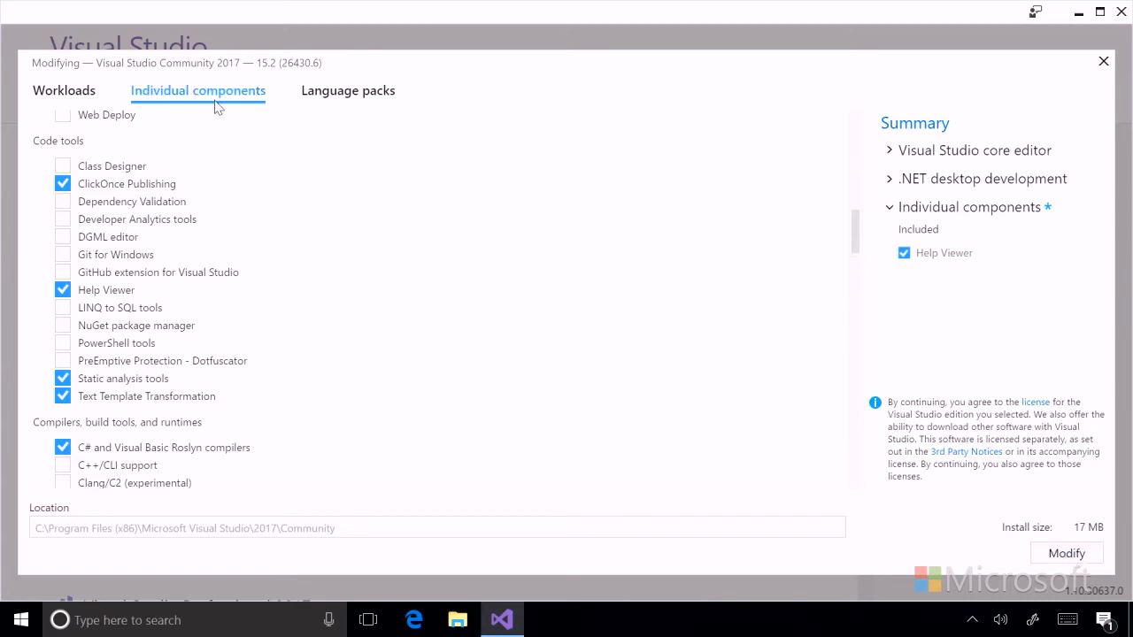
mouse_move(1052, 520)
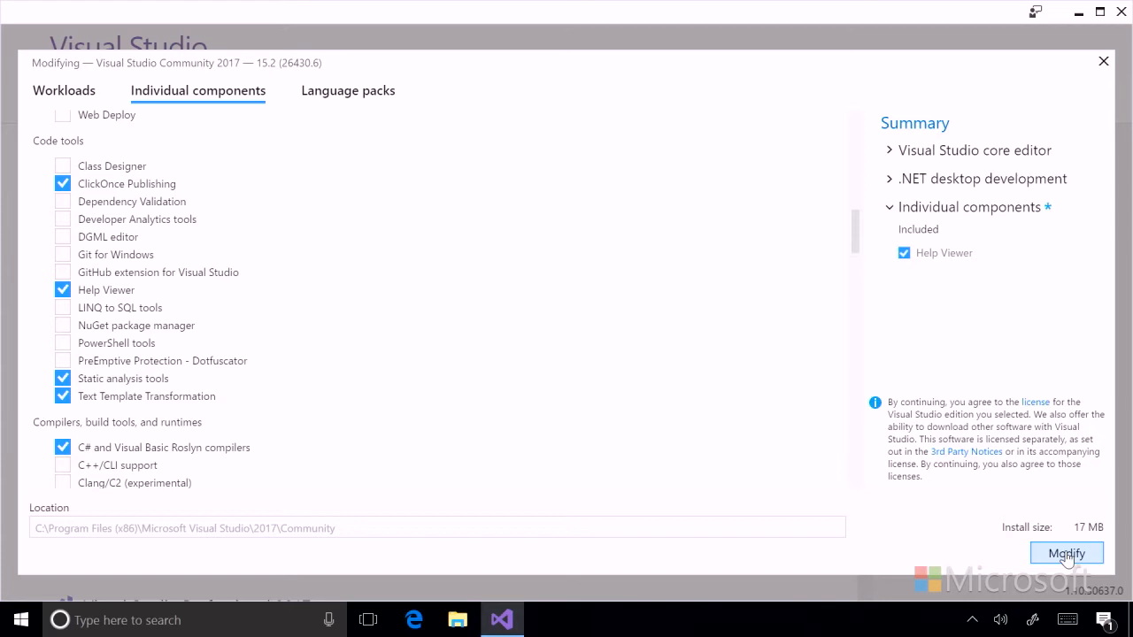
Step: Apply the modification to start installing Help Viewer
click(1065, 553)
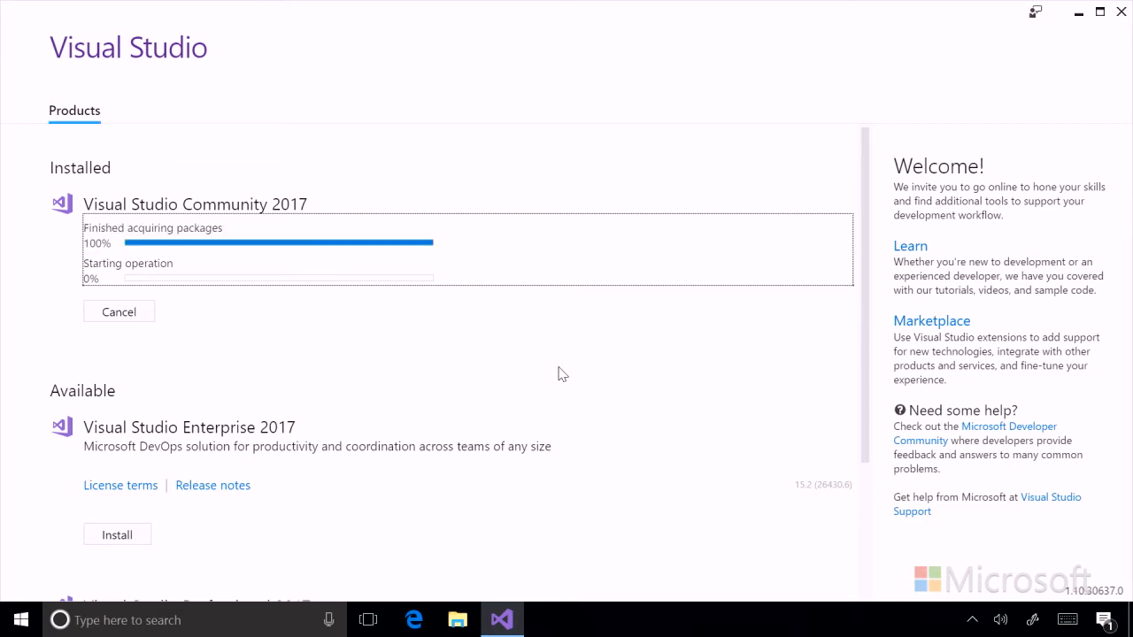
mouse_move(327, 354)
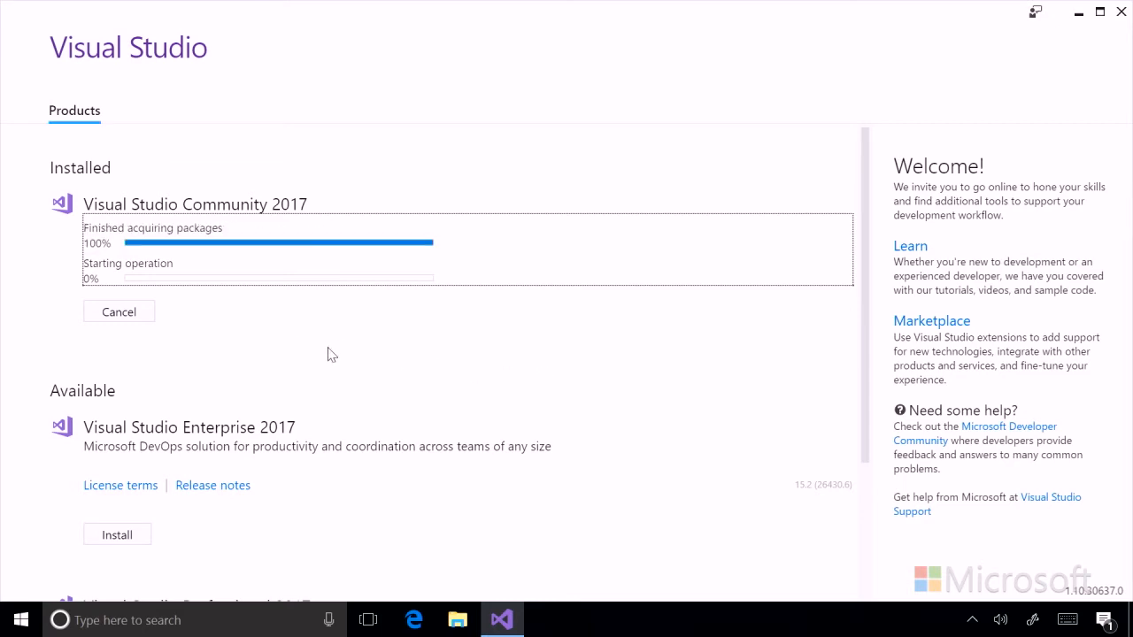
mouse_move(342, 344)
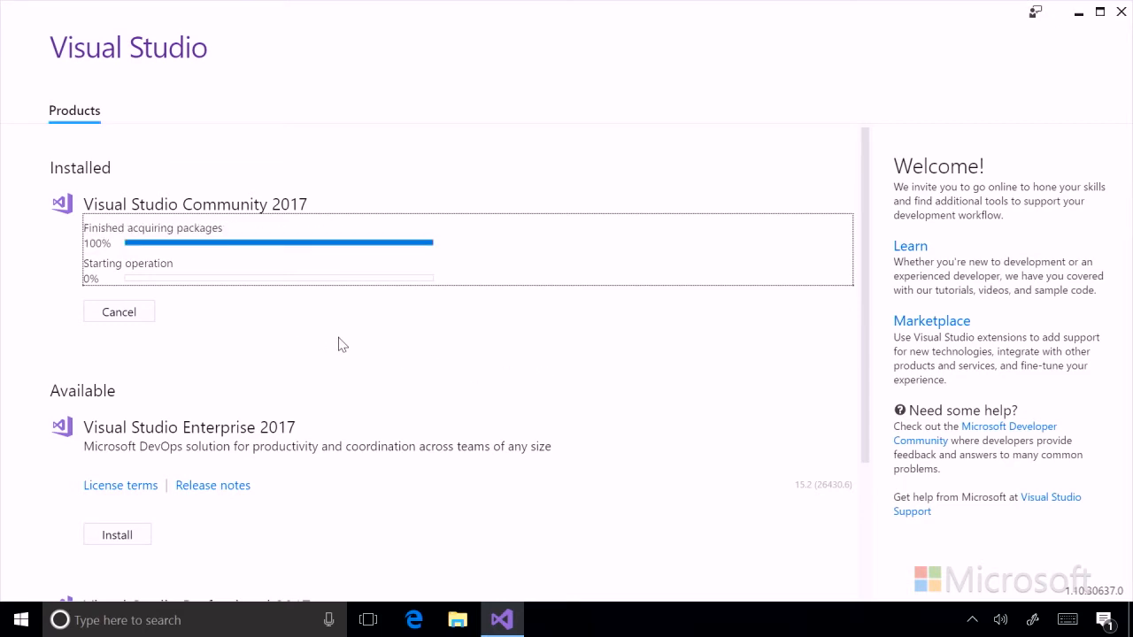
mouse_move(359, 337)
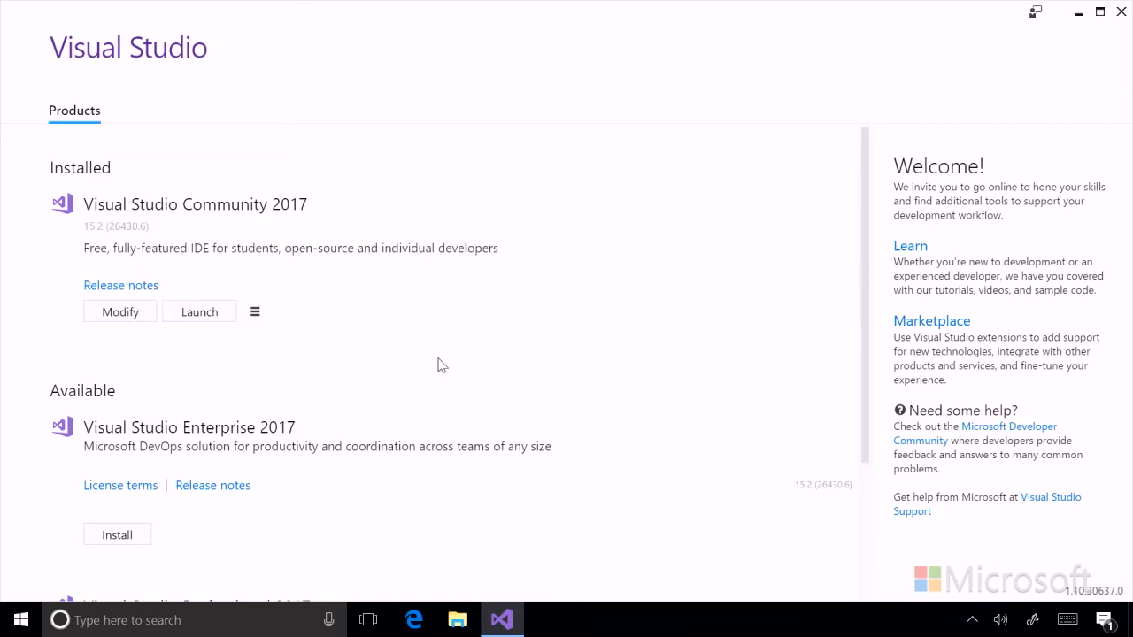
mouse_move(222, 385)
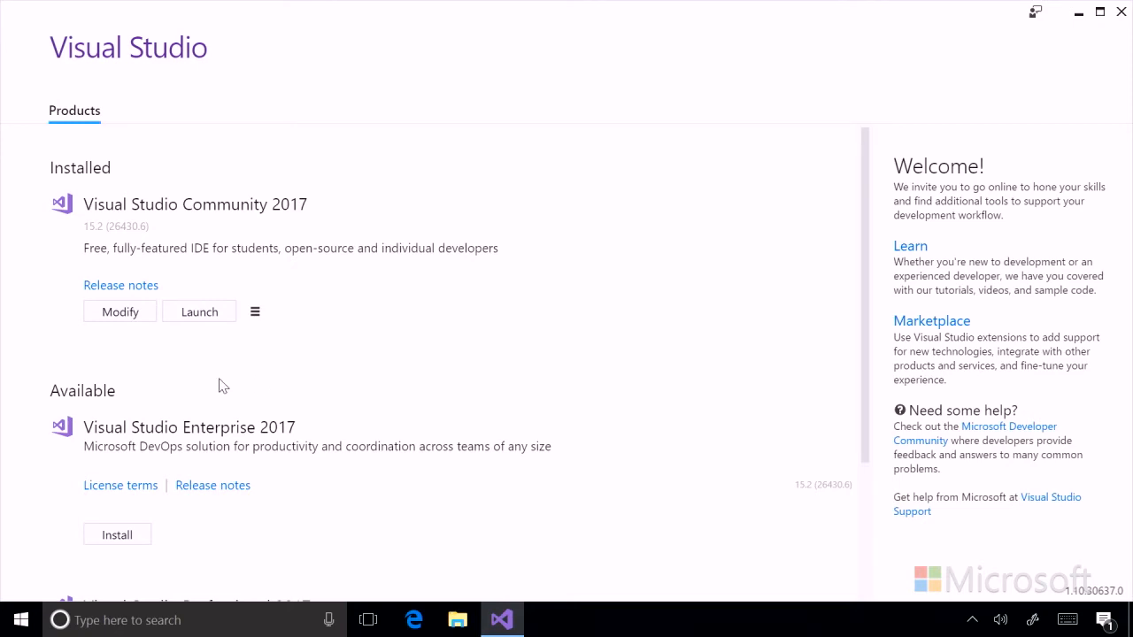
mouse_move(244, 372)
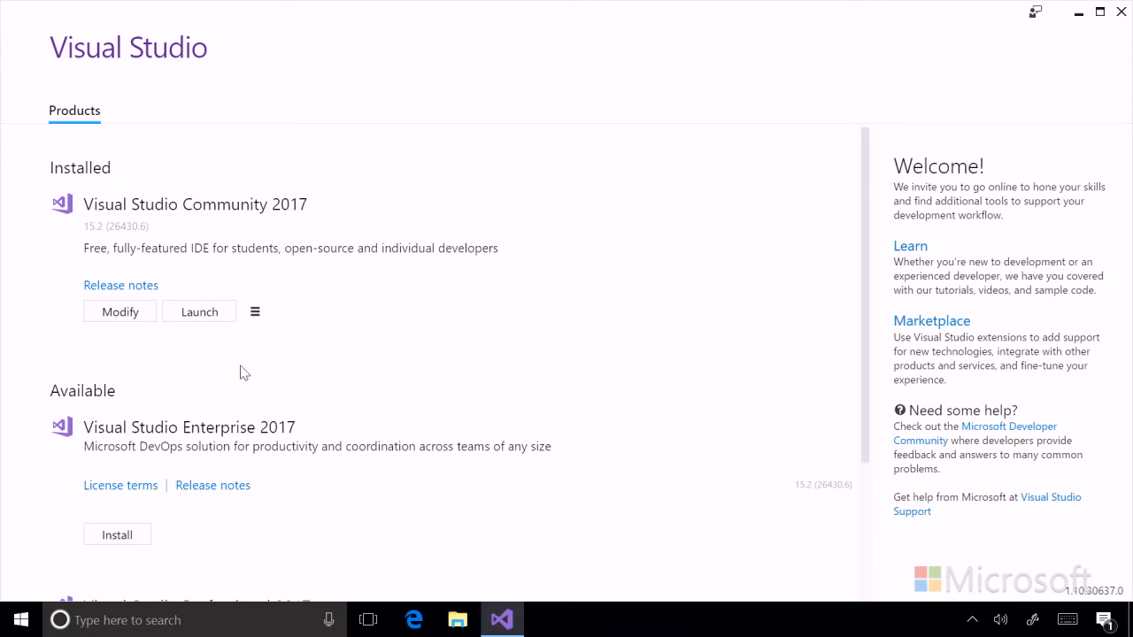
mouse_move(199, 312)
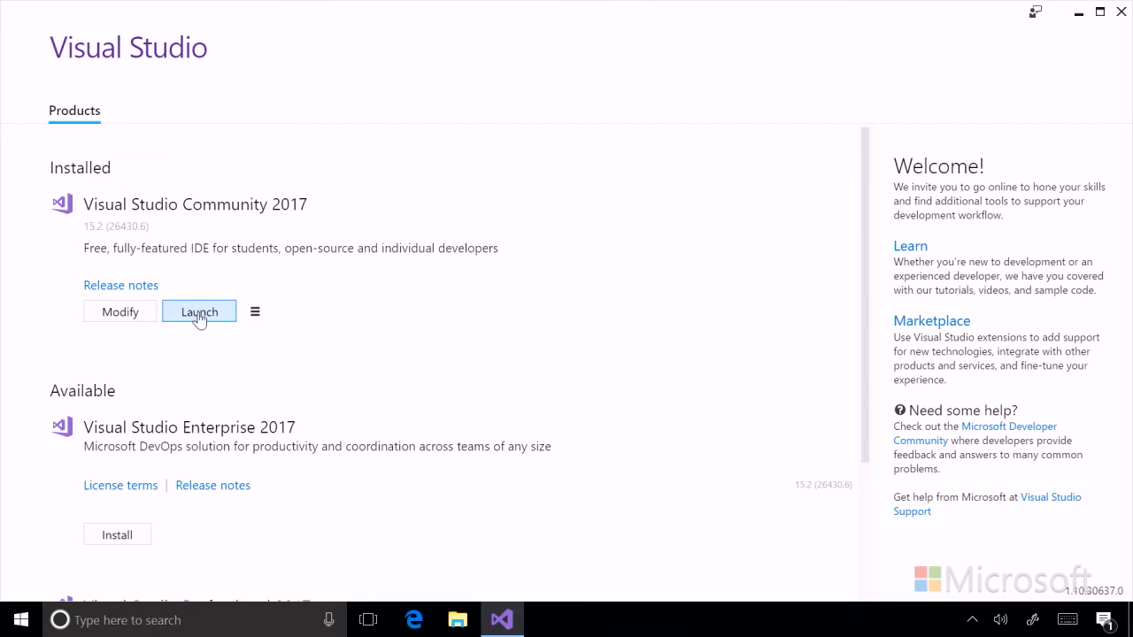
Step: Launch Visual Studio Community 2017 from the Installed section
click(200, 312)
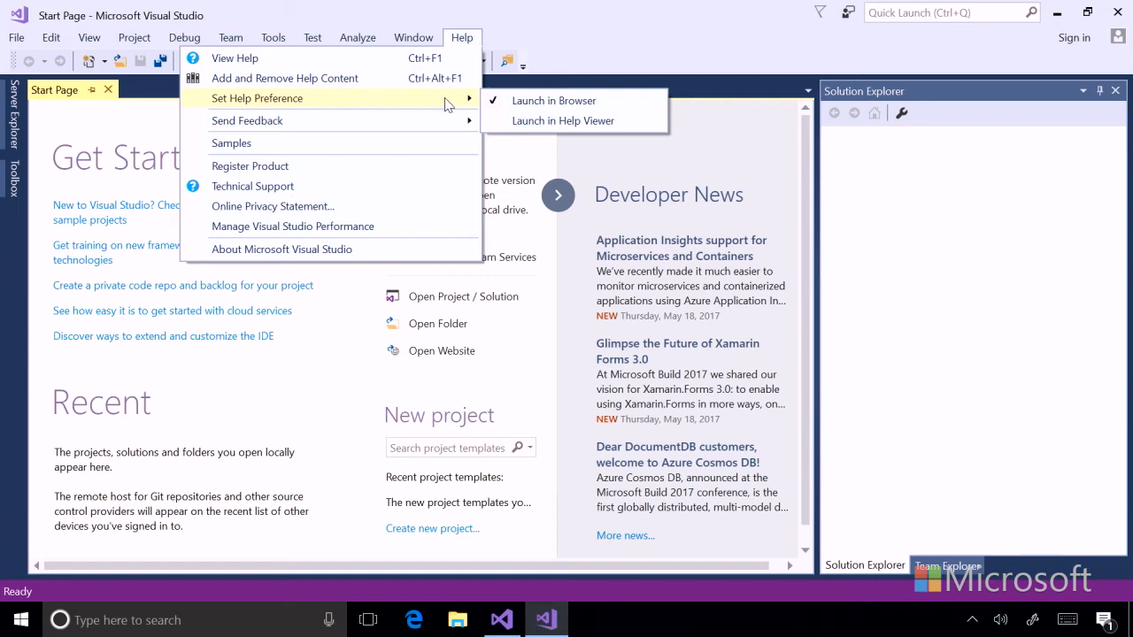
mouse_move(562, 121)
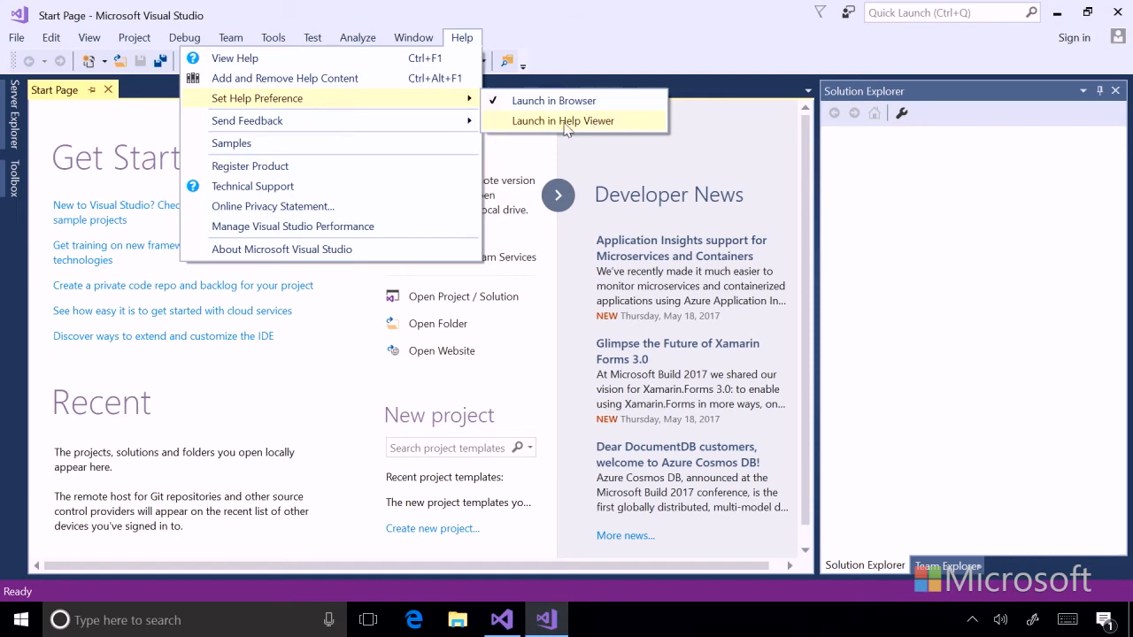
mouse_move(548, 131)
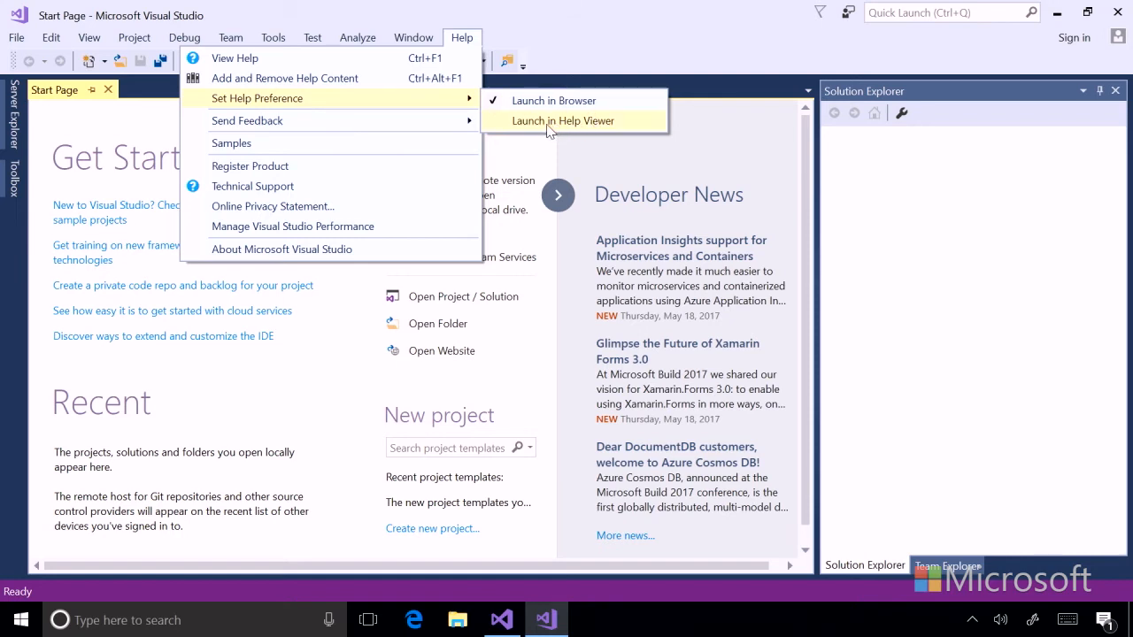
Step: Set the help preference to Launch in Help Viewer
click(562, 120)
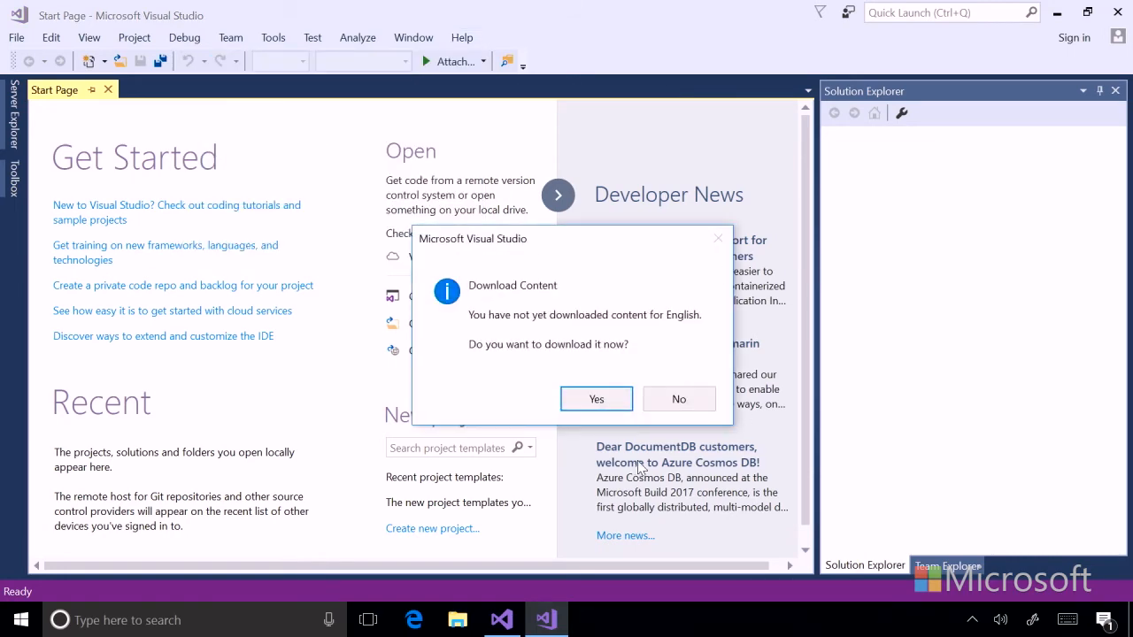
mouse_move(570, 343)
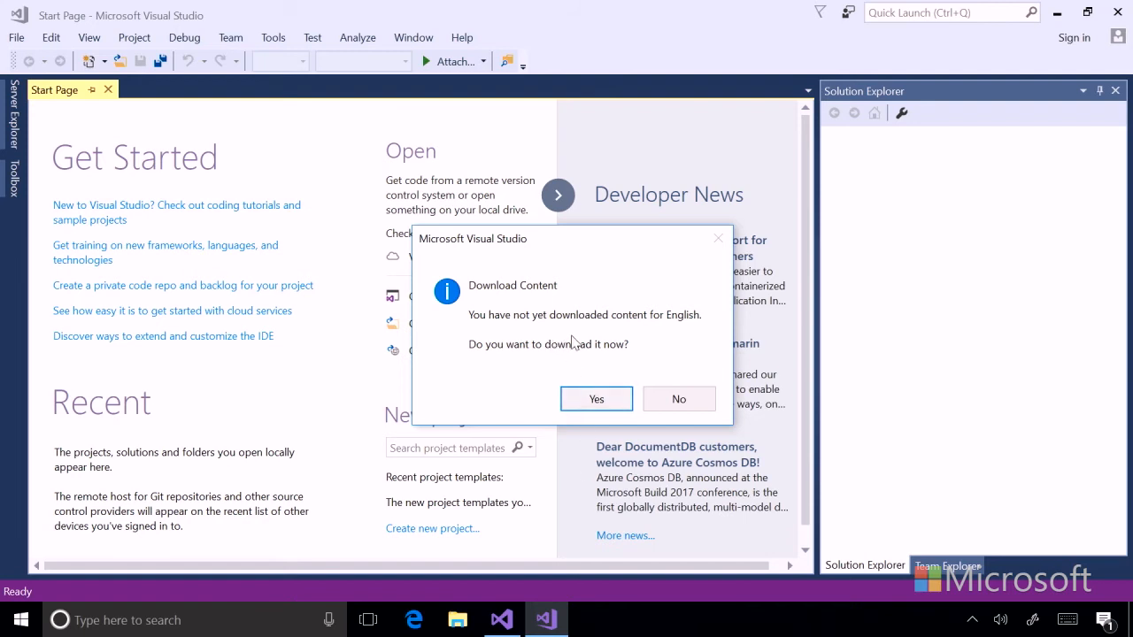
mouse_move(556, 356)
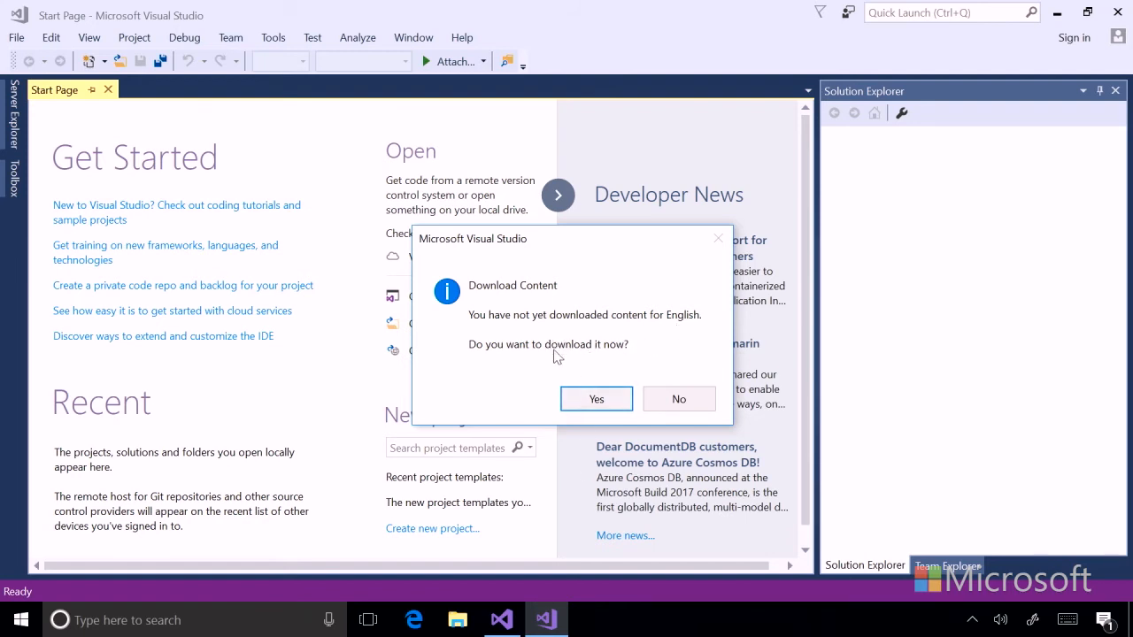
mouse_move(595, 399)
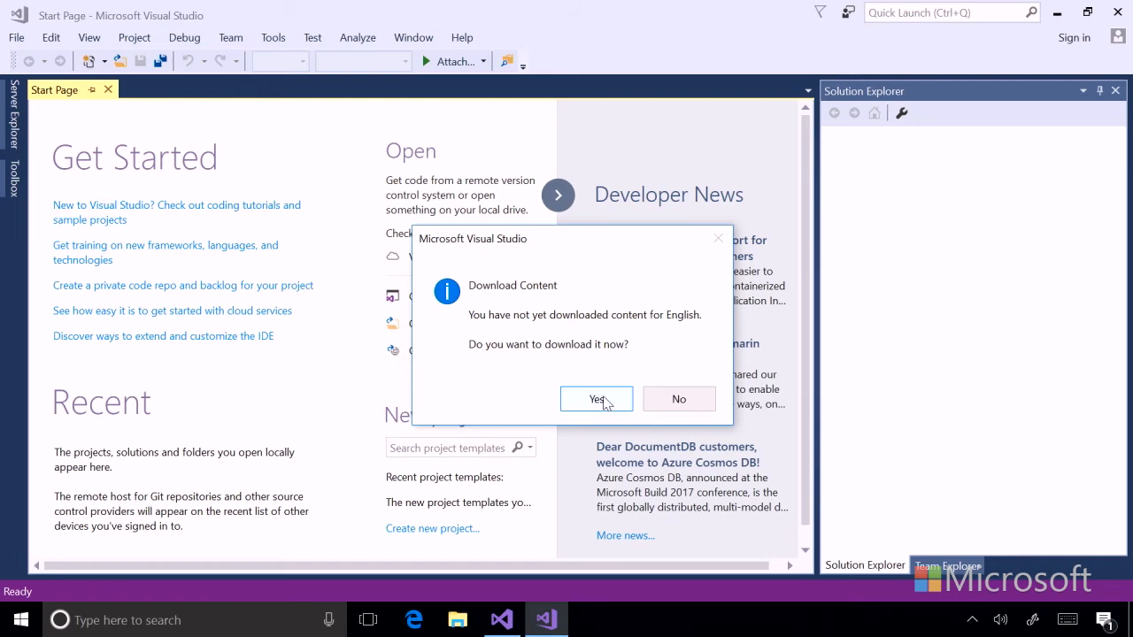
Step: Accept the prompt to download English help content
click(595, 400)
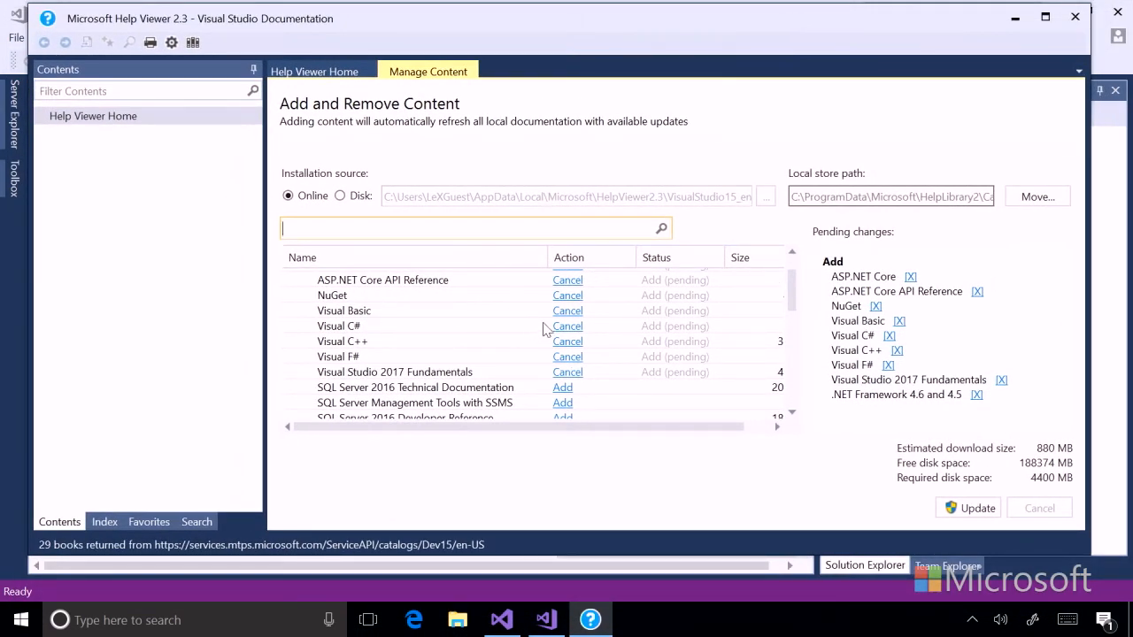
mouse_move(991, 314)
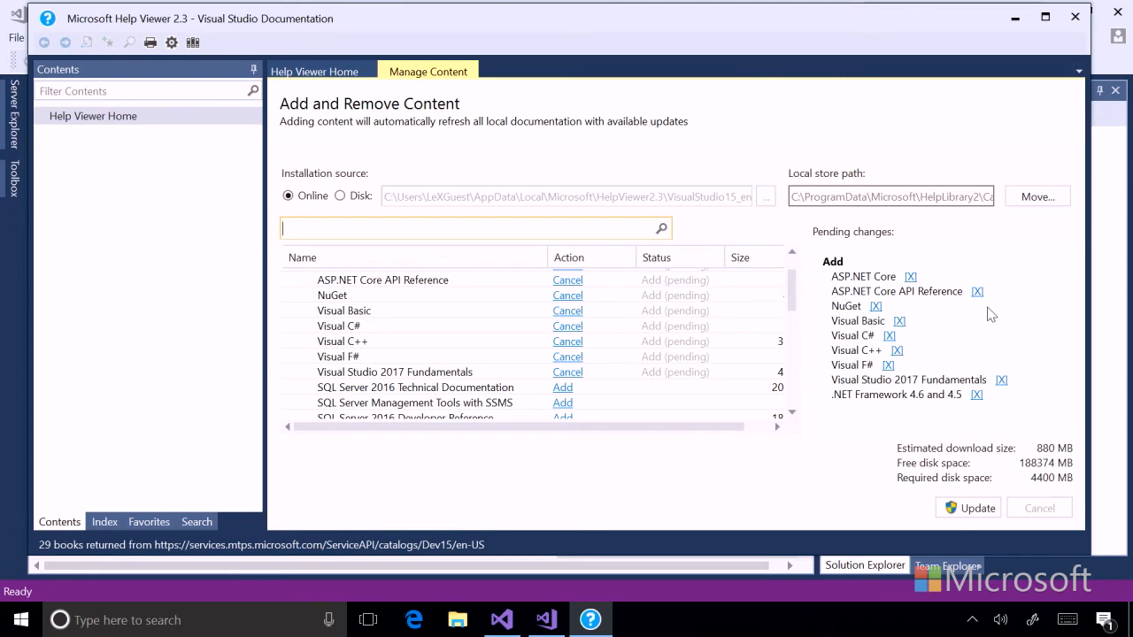
mouse_move(947, 325)
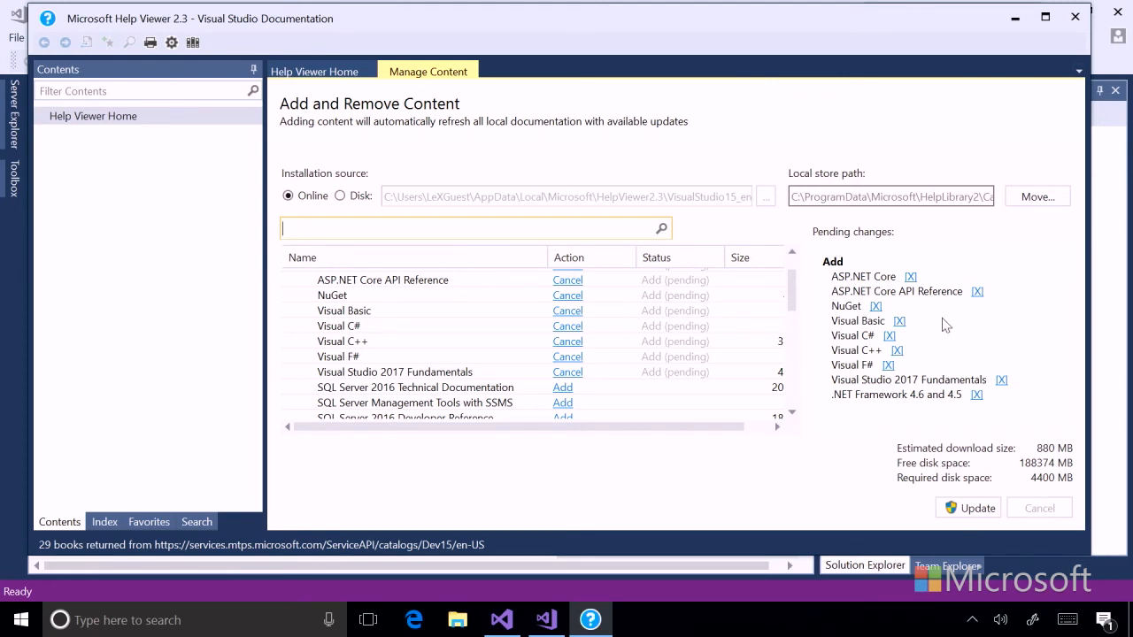
mouse_move(980, 517)
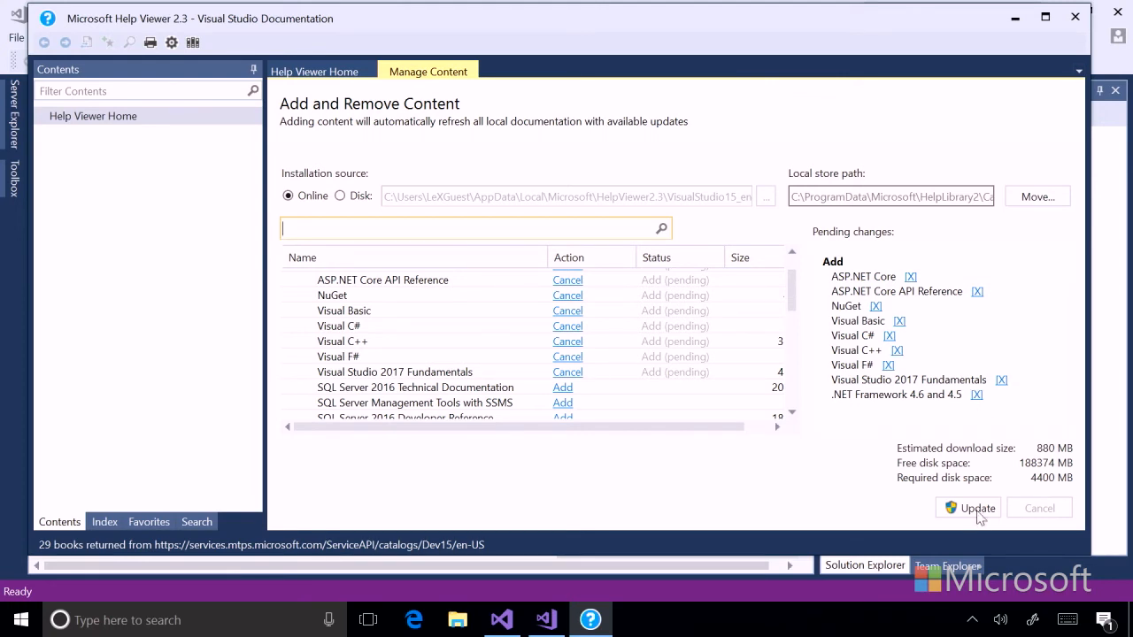
Step: Run Update on the pending Visual C#, Visual C++ and .NET Framework books
click(977, 507)
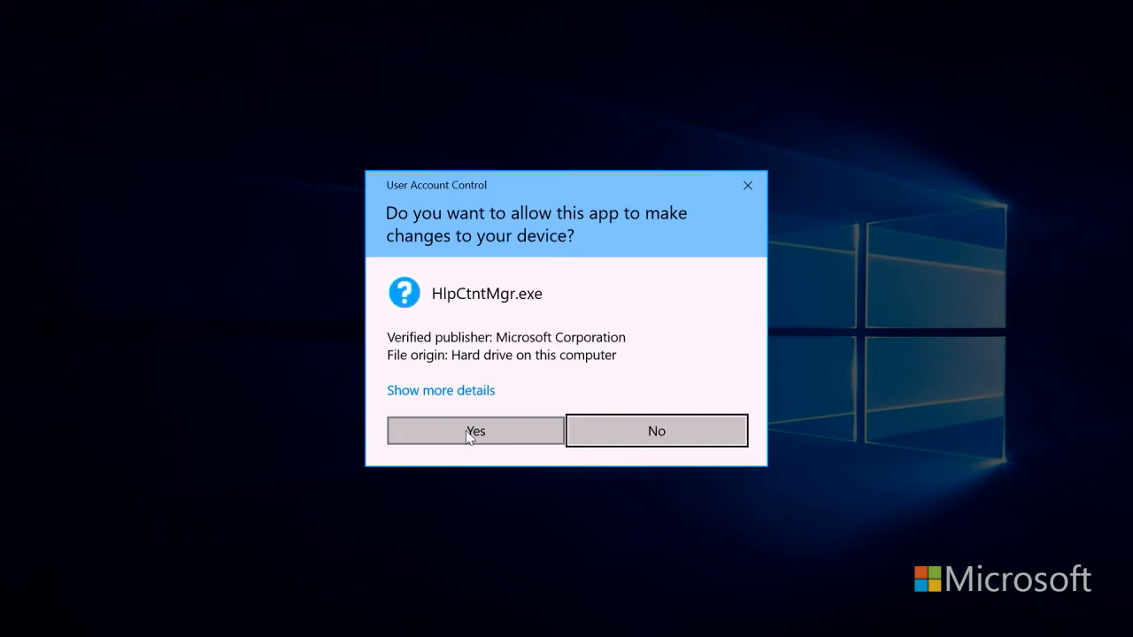
Step: Allow HlpCtntMgr.exe to make changes so the 48 documentation packages start downloading
click(475, 431)
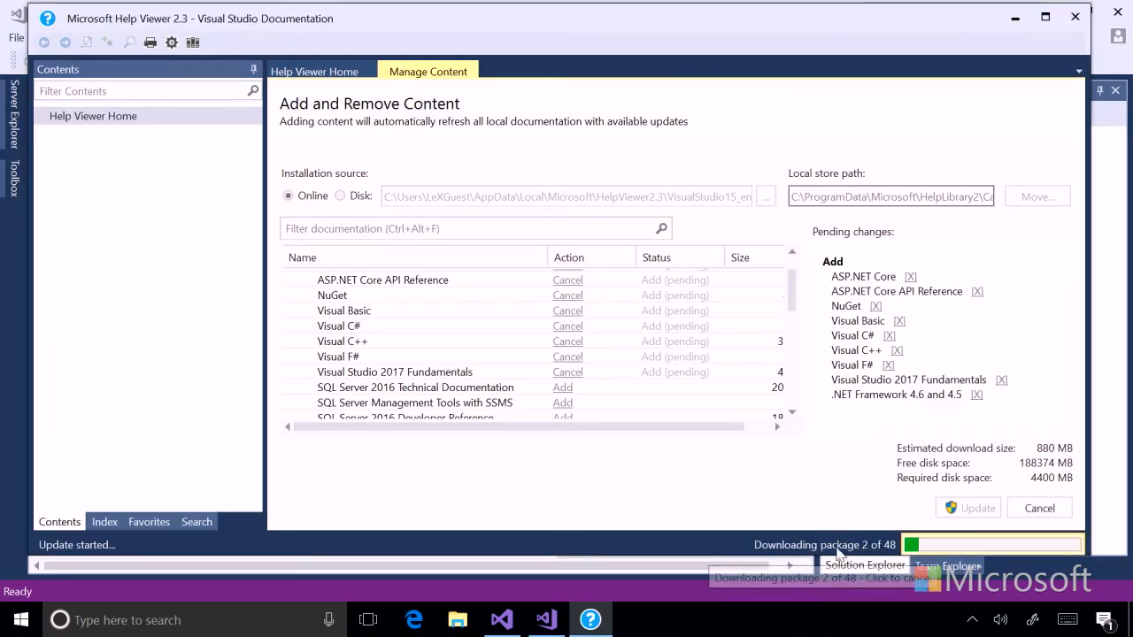
mouse_move(733, 504)
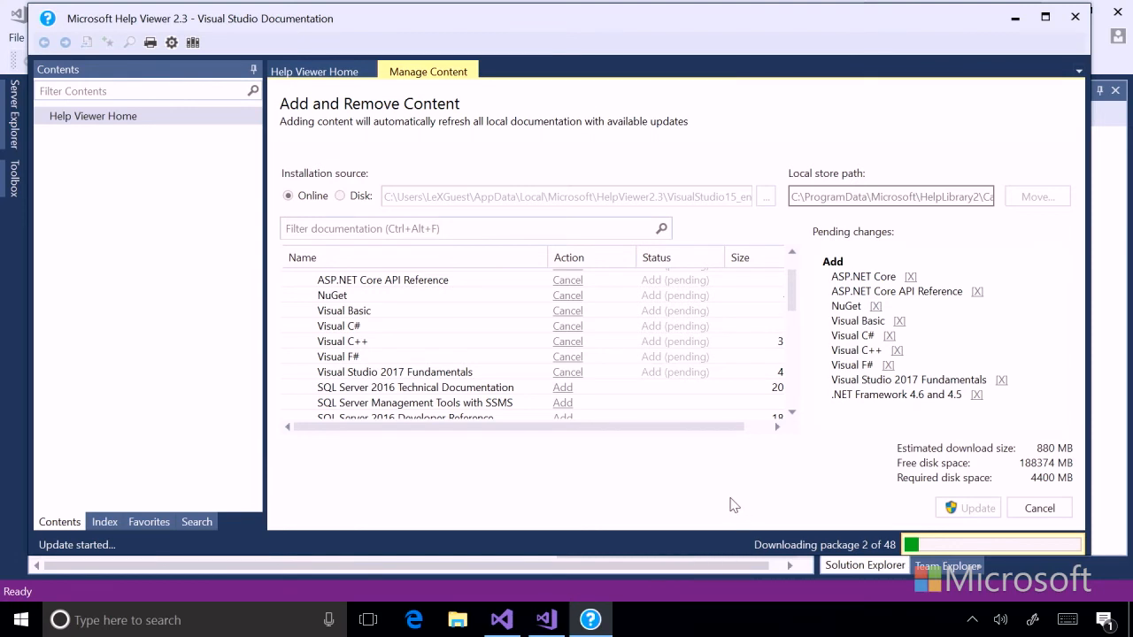
mouse_move(715, 478)
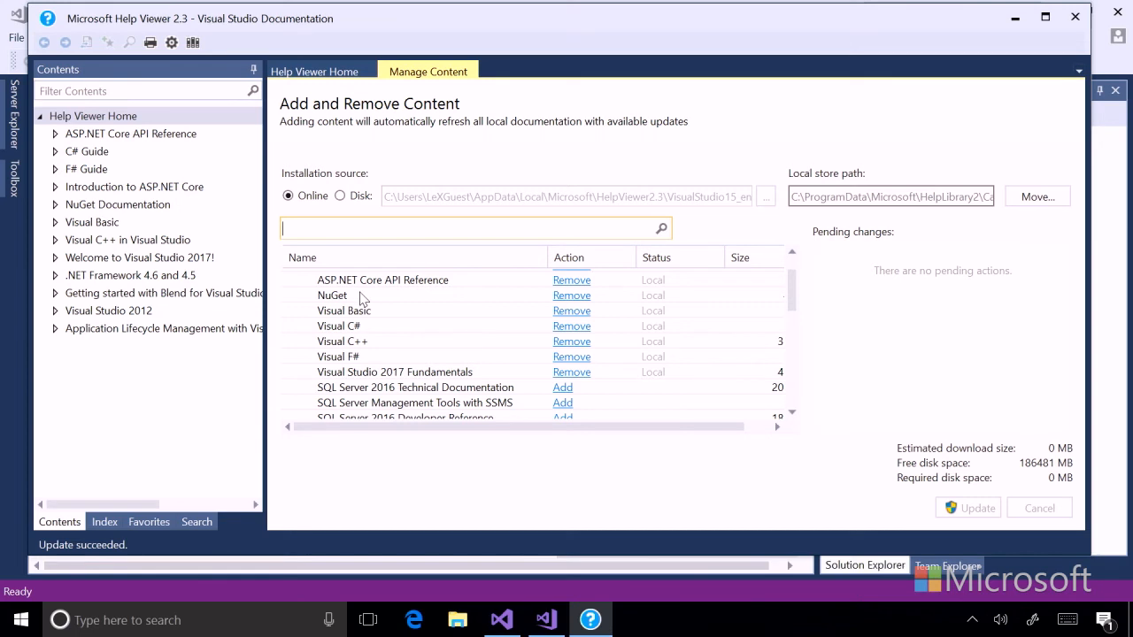
mouse_move(398, 298)
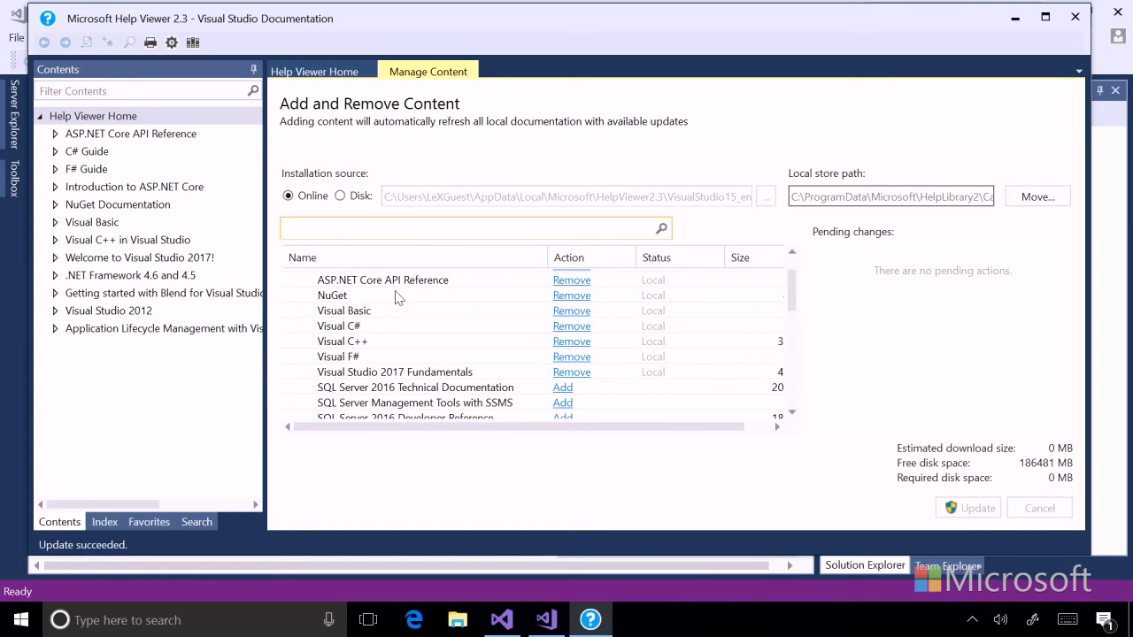
mouse_move(368, 349)
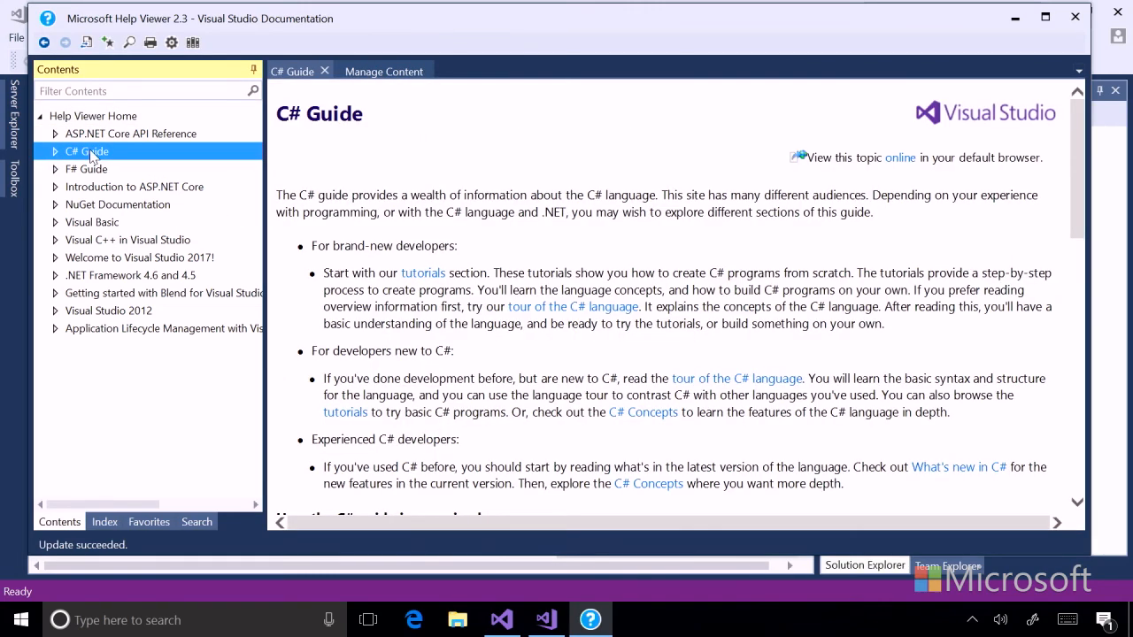
mouse_move(538, 220)
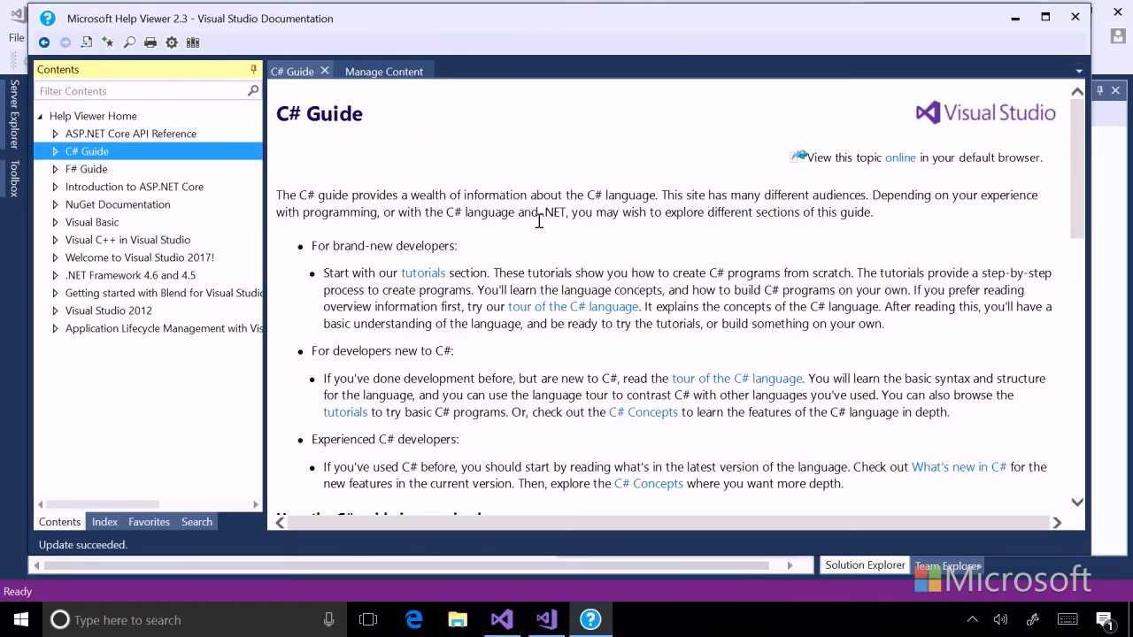
Step: Scroll down the C# Guide article to the section on how the guide is organized
scroll(down, 3)
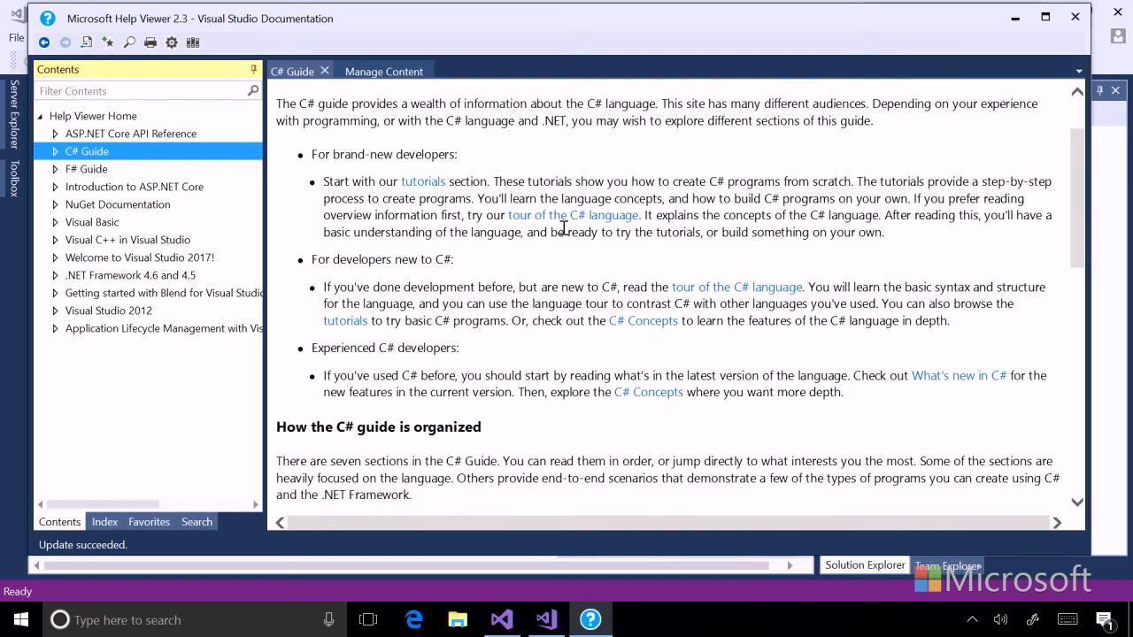
scroll(down, 3)
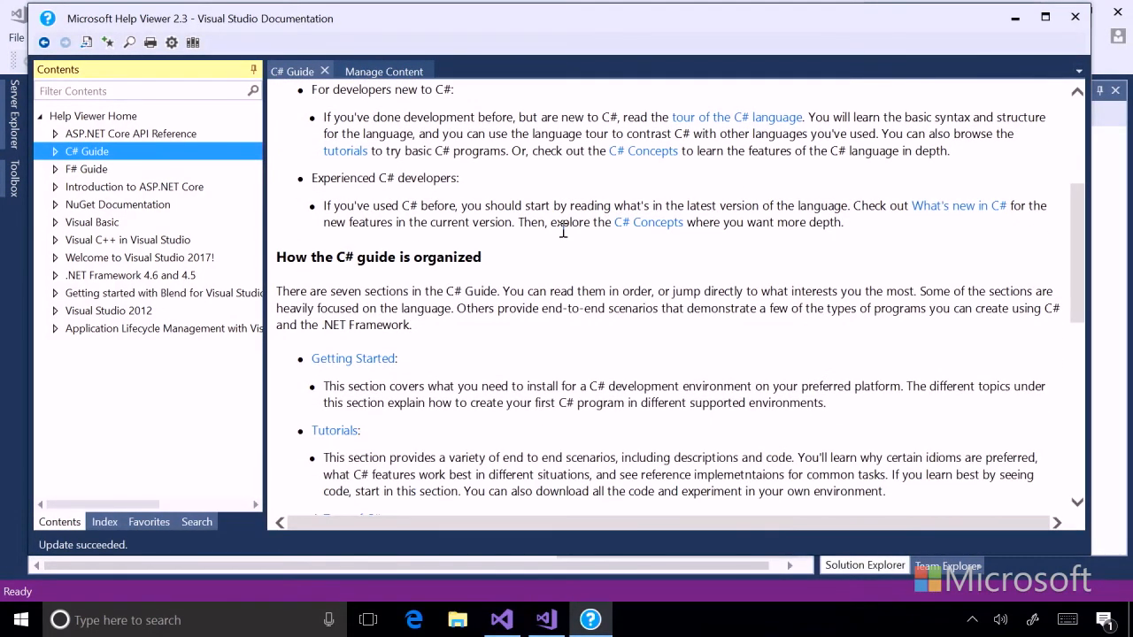
scroll(down, 3)
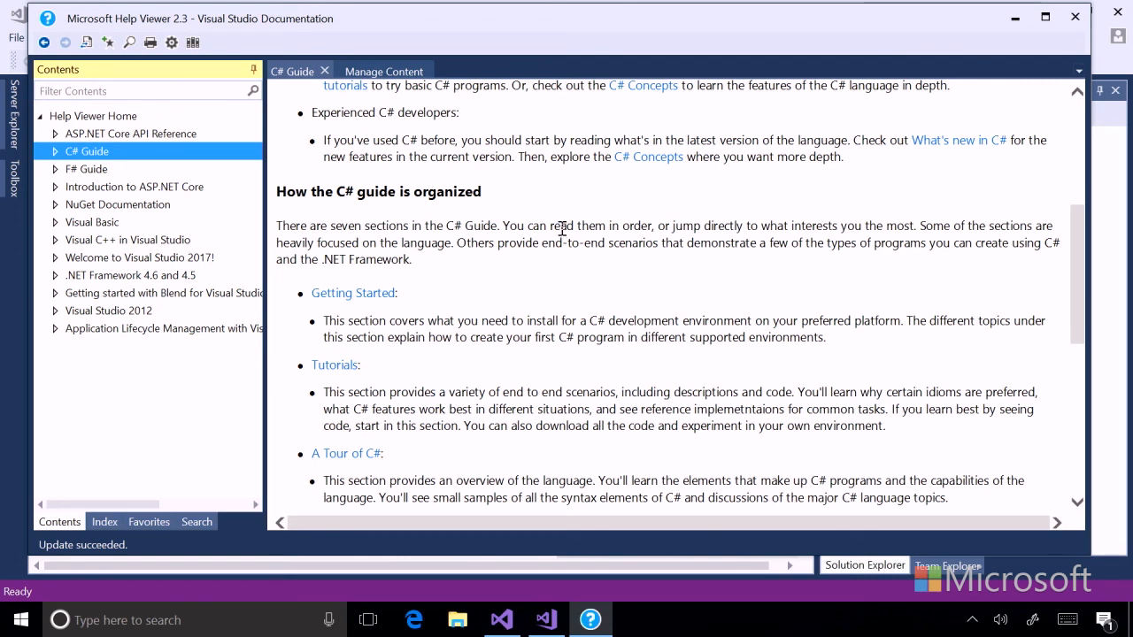
mouse_move(276, 145)
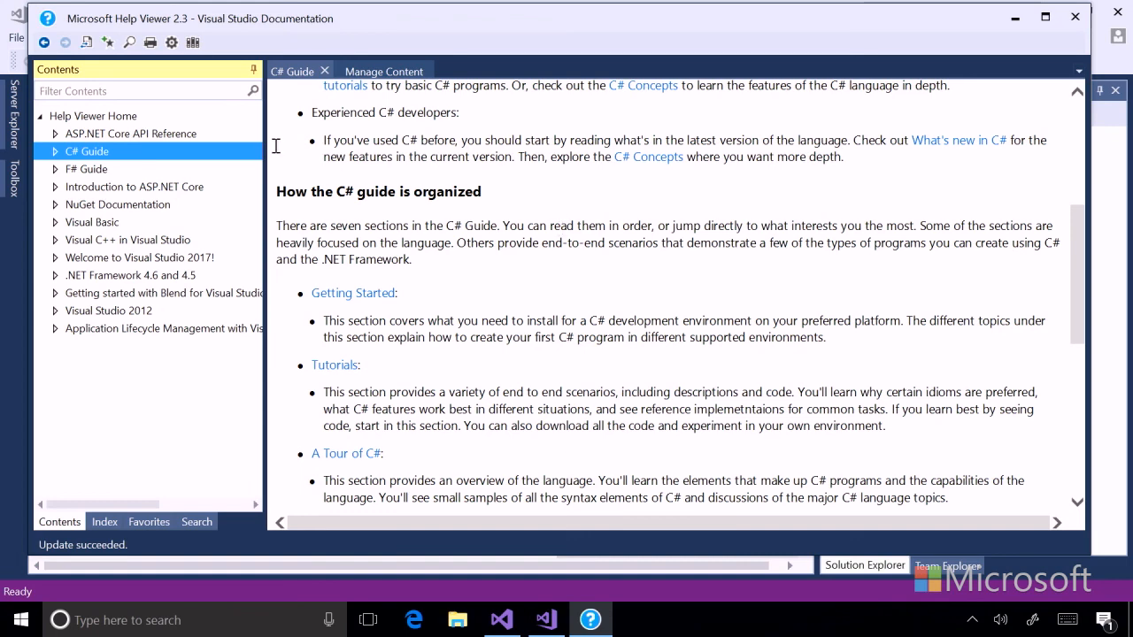
Step: Open C# Guide > Getting started > Hello World with .NET Core, and view it online
click(55, 152)
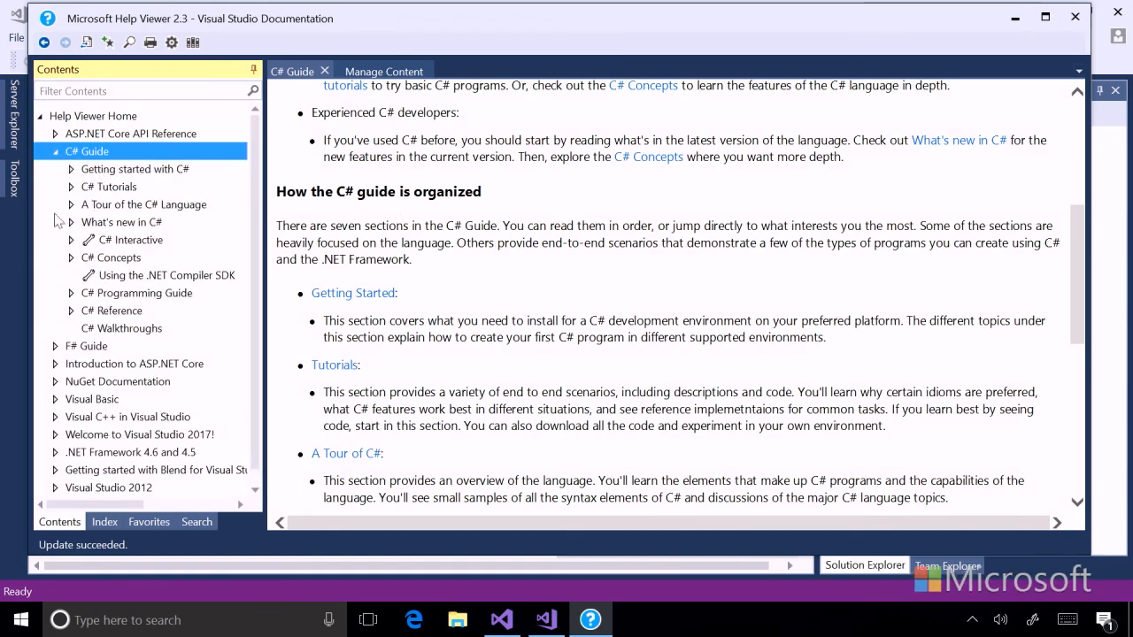
click(71, 170)
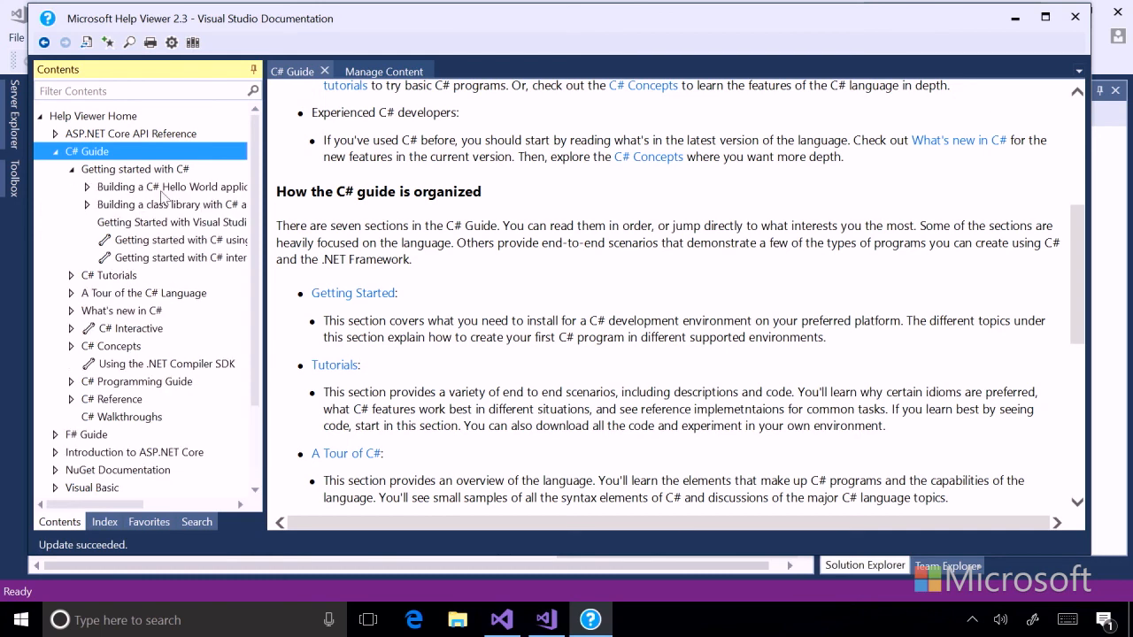
click(168, 186)
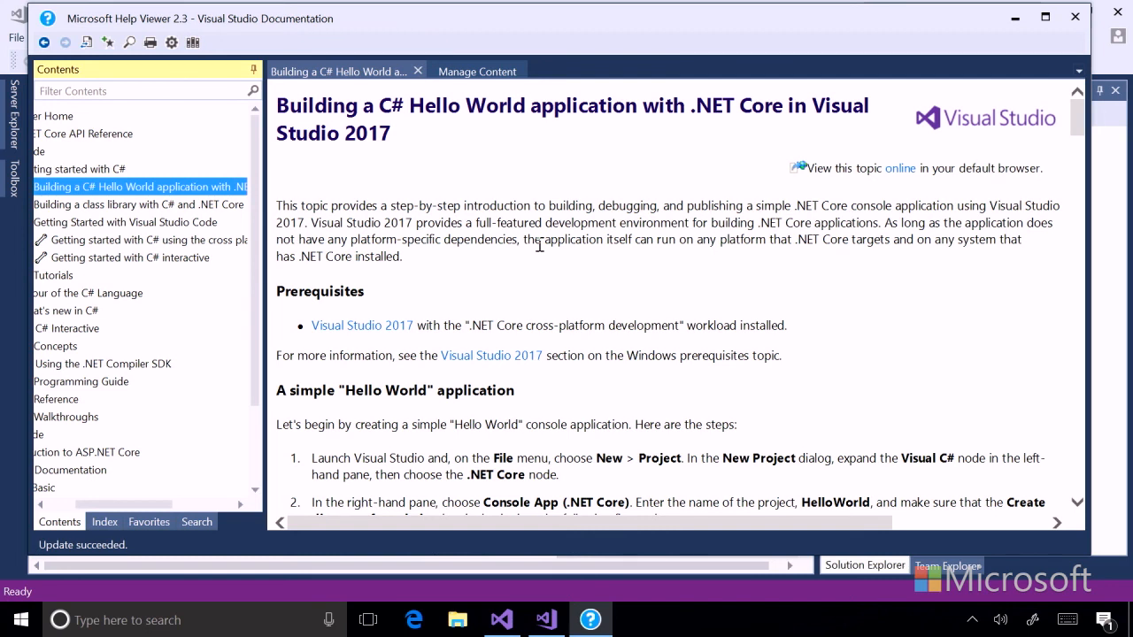
mouse_move(910, 232)
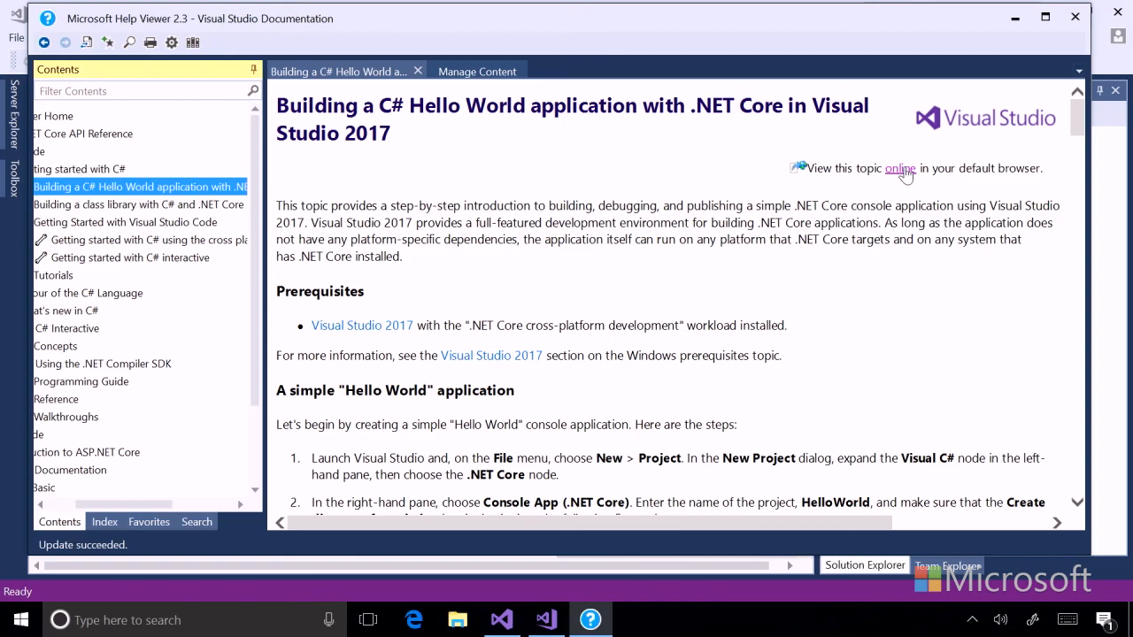
click(900, 168)
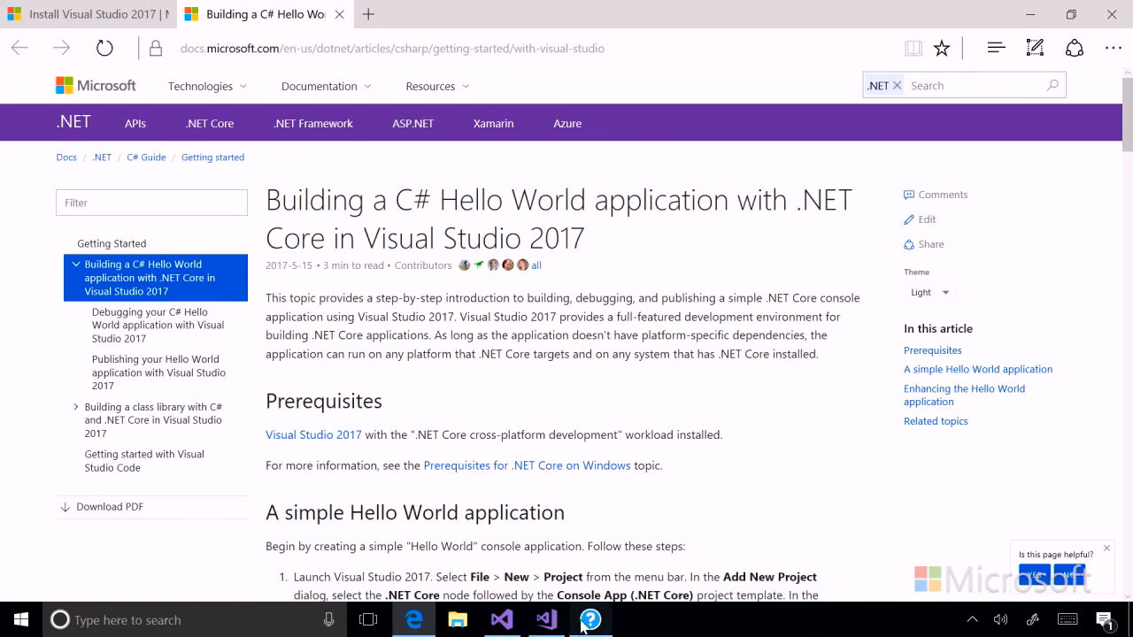
Step: Return from the Edge page to the offline Hello World topic in Help Viewer
click(589, 619)
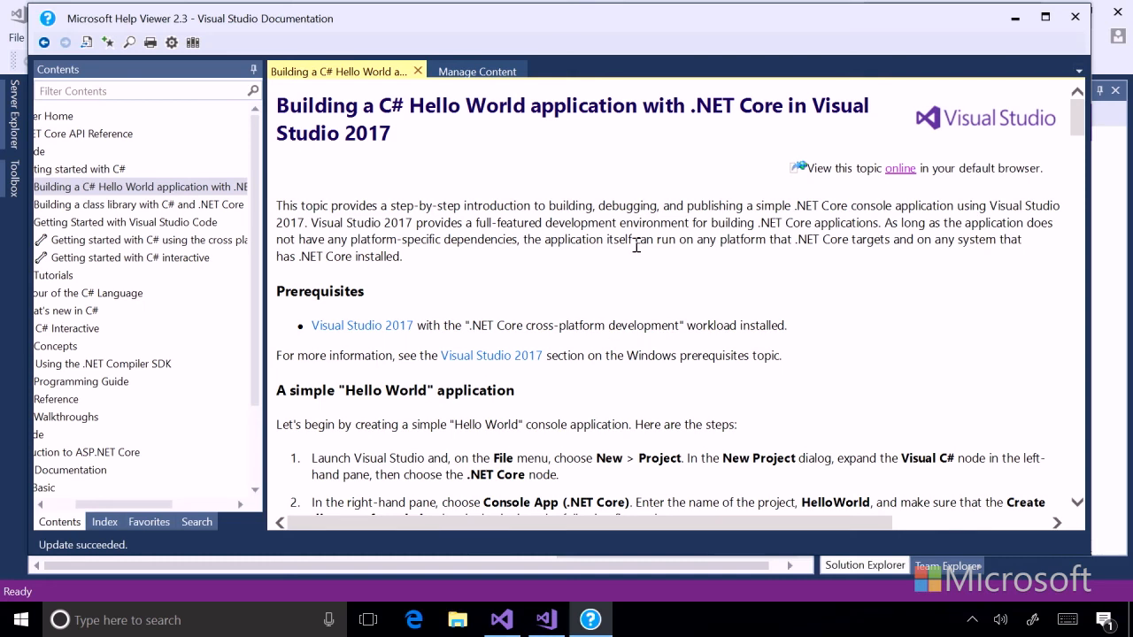